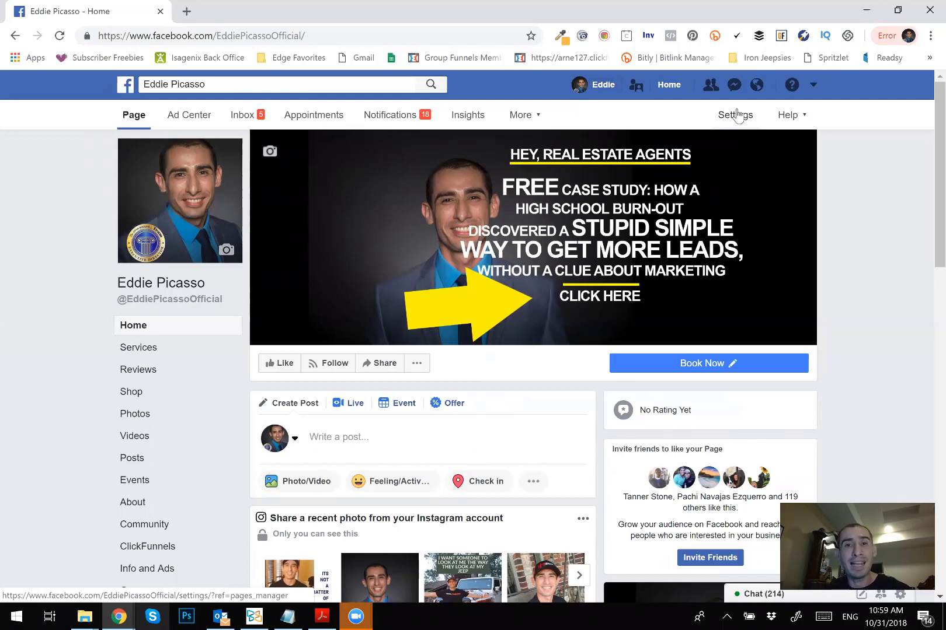
mouse_move(270, 279)
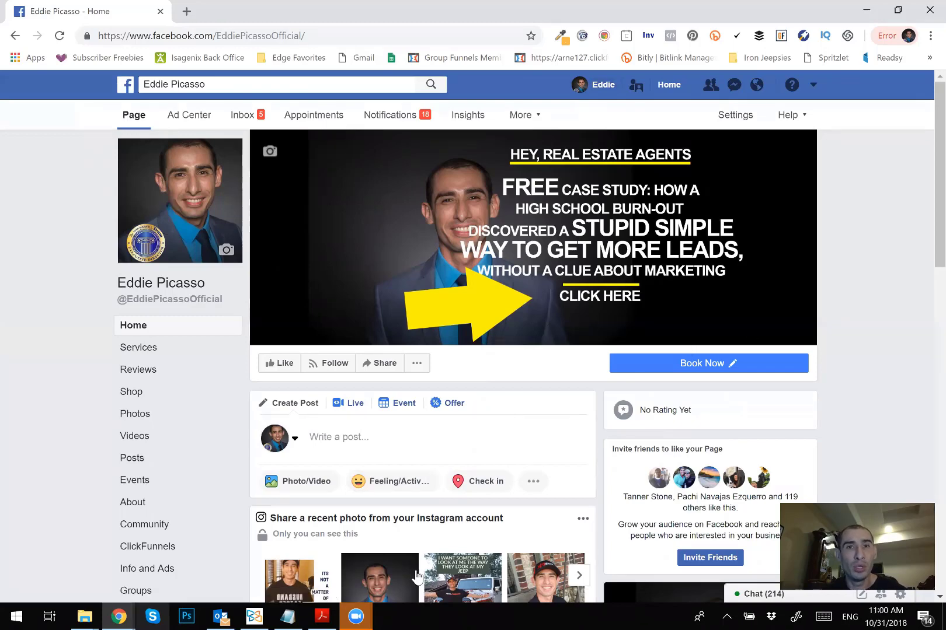
mouse_move(585, 217)
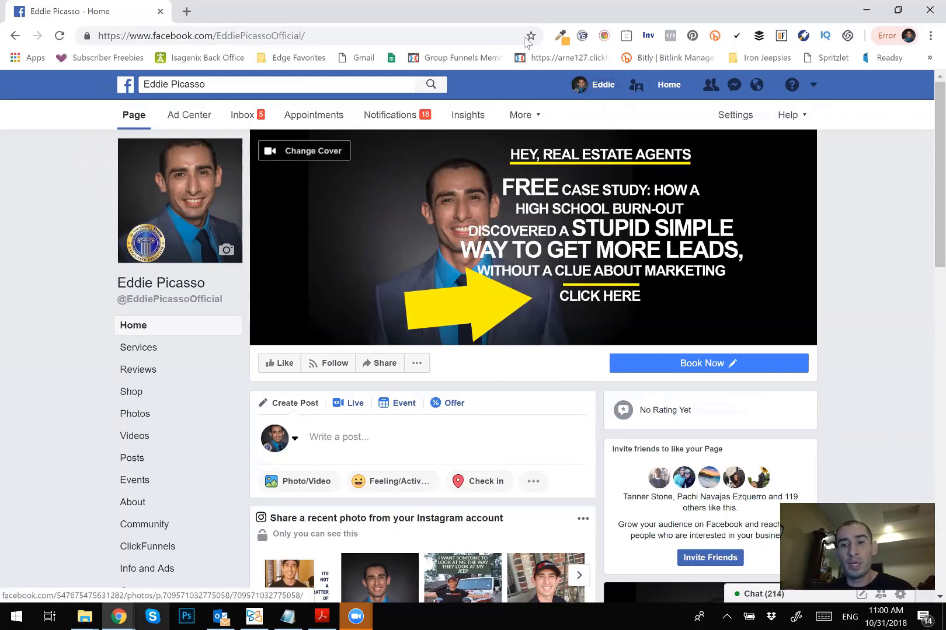
mouse_move(420, 125)
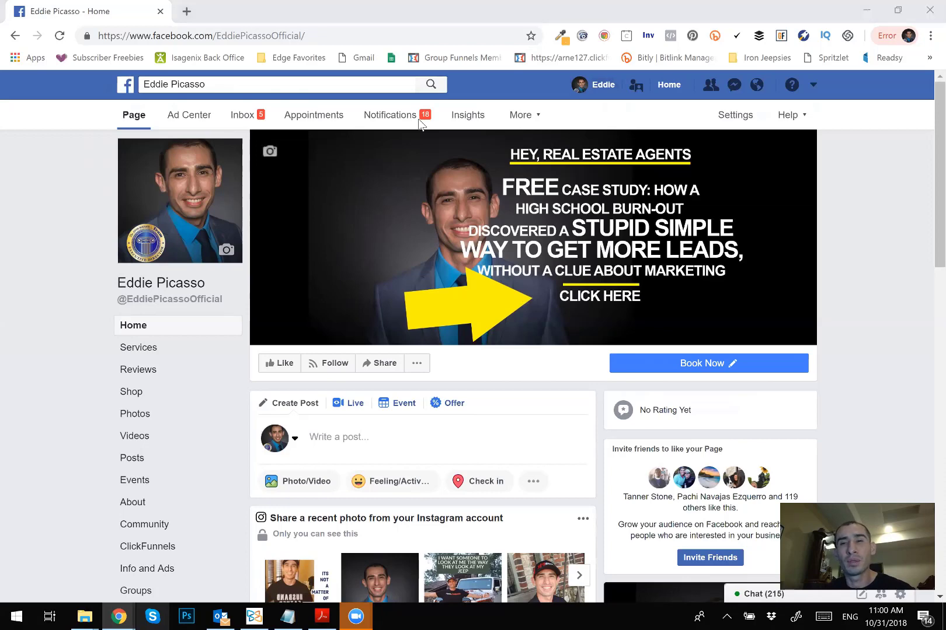
mouse_move(853, 265)
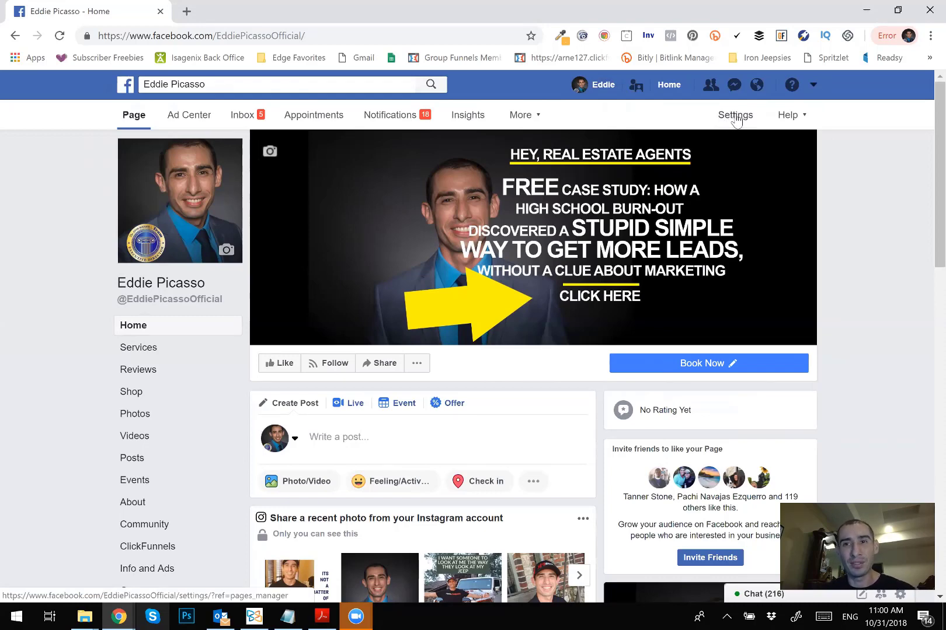
Go to the page's Settings from the top navigation bar, landing on the General tab
left_click(734, 114)
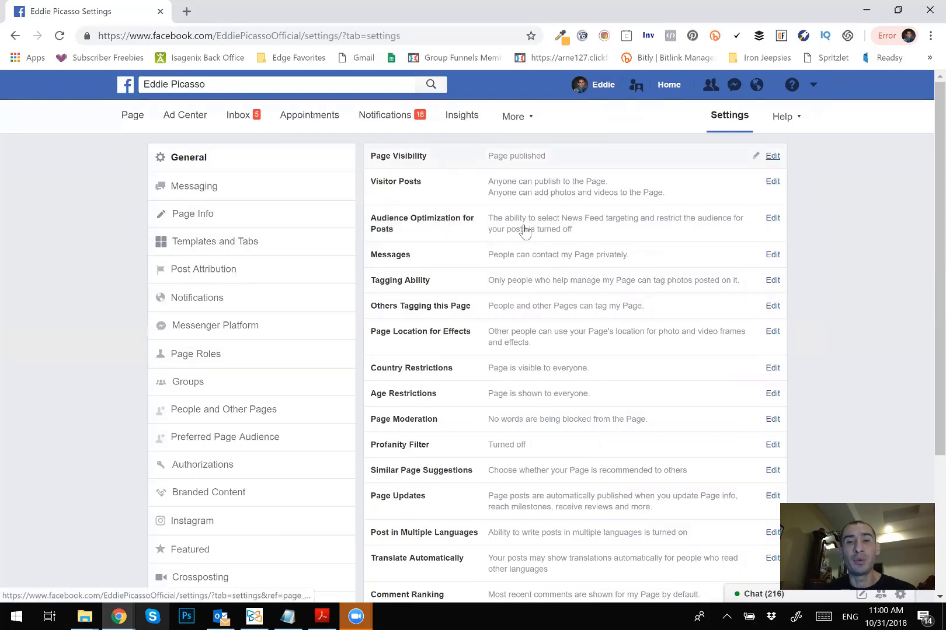
mouse_move(645, 289)
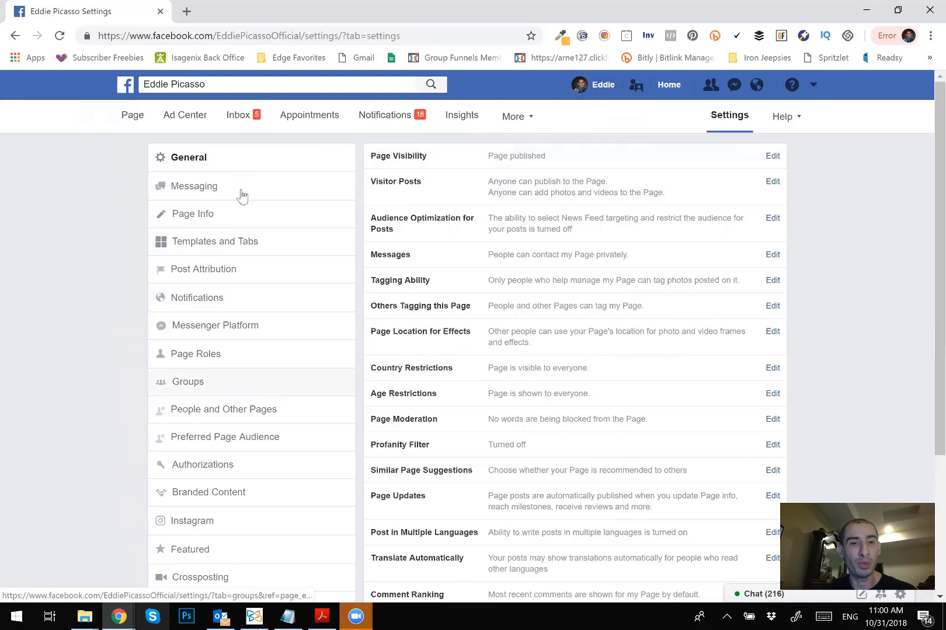
mouse_move(289, 171)
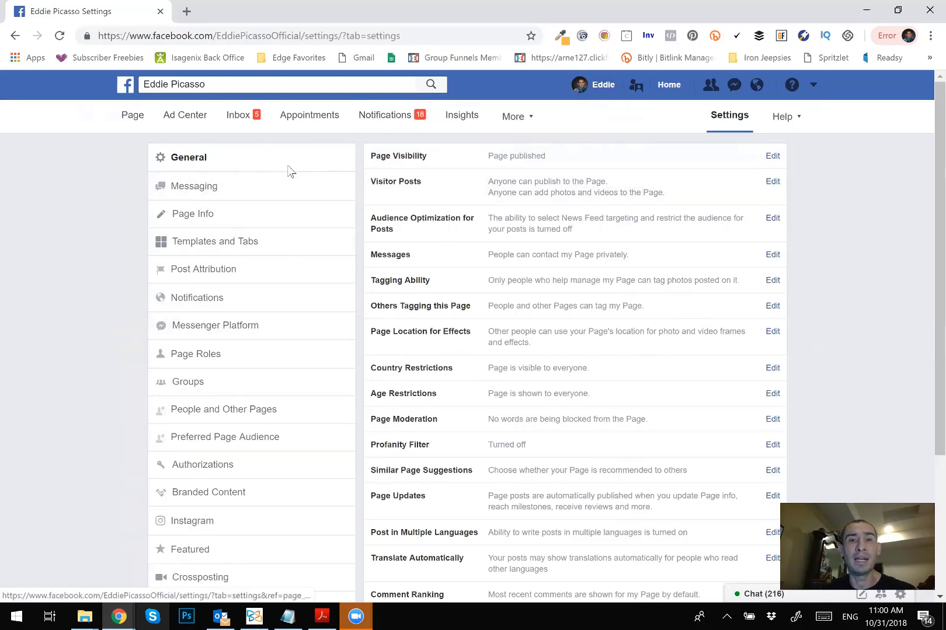
mouse_move(227, 170)
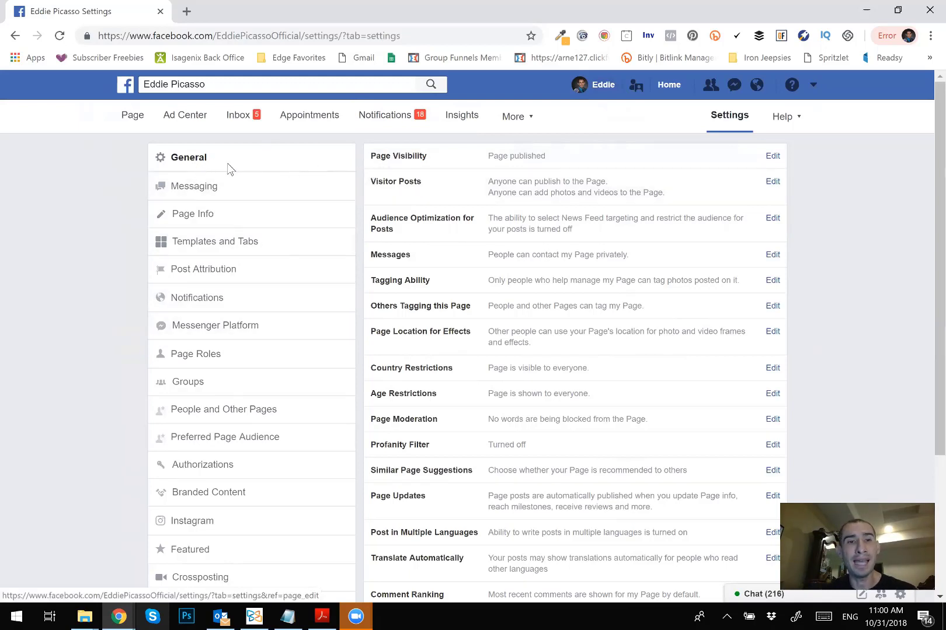
mouse_move(732, 203)
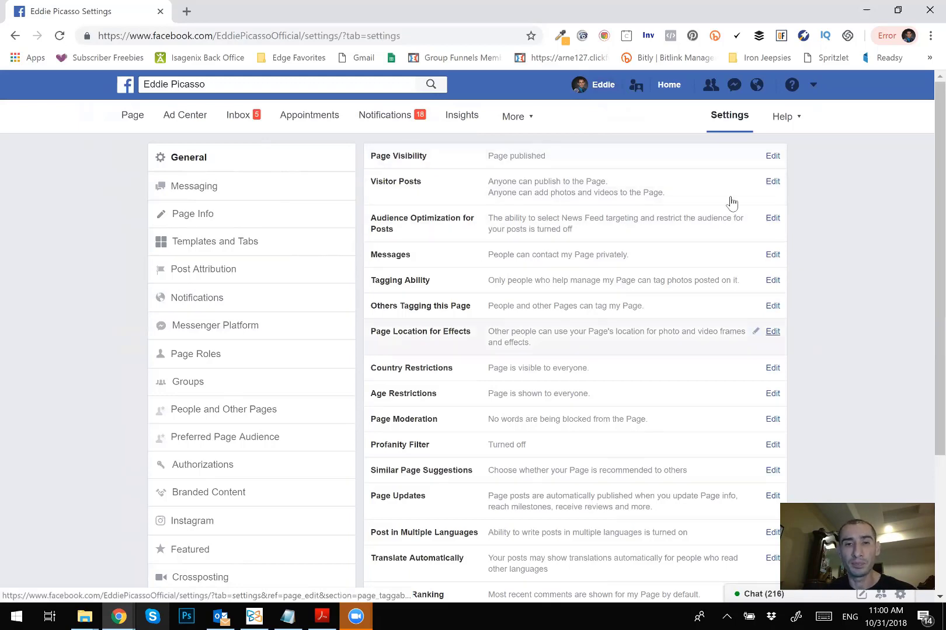
mouse_move(530, 262)
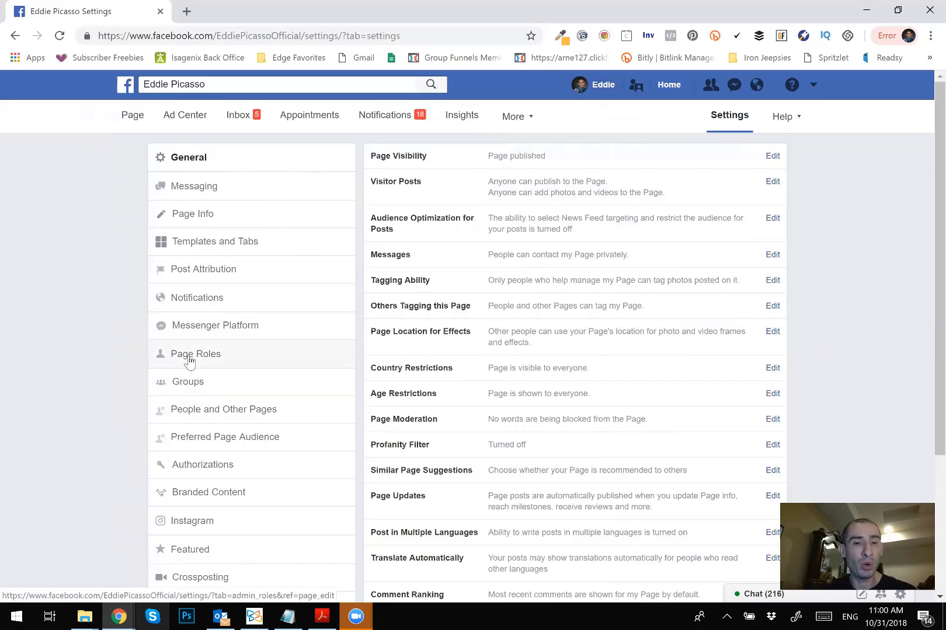
Switch to Page Roles in the settings sidebar and look over the pending partner request from Eddie's Ad Agency
left_click(195, 354)
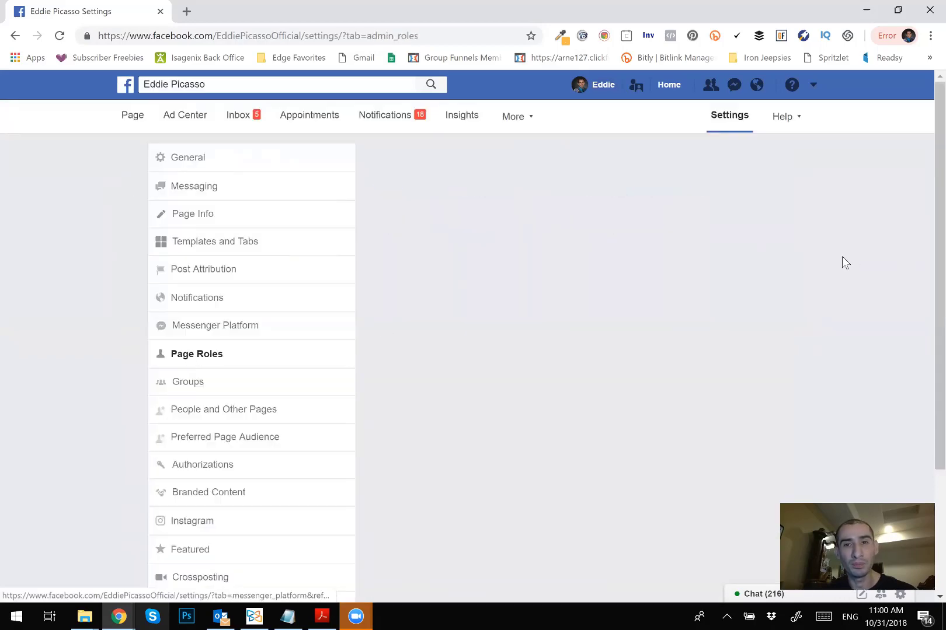
left_click(196, 353)
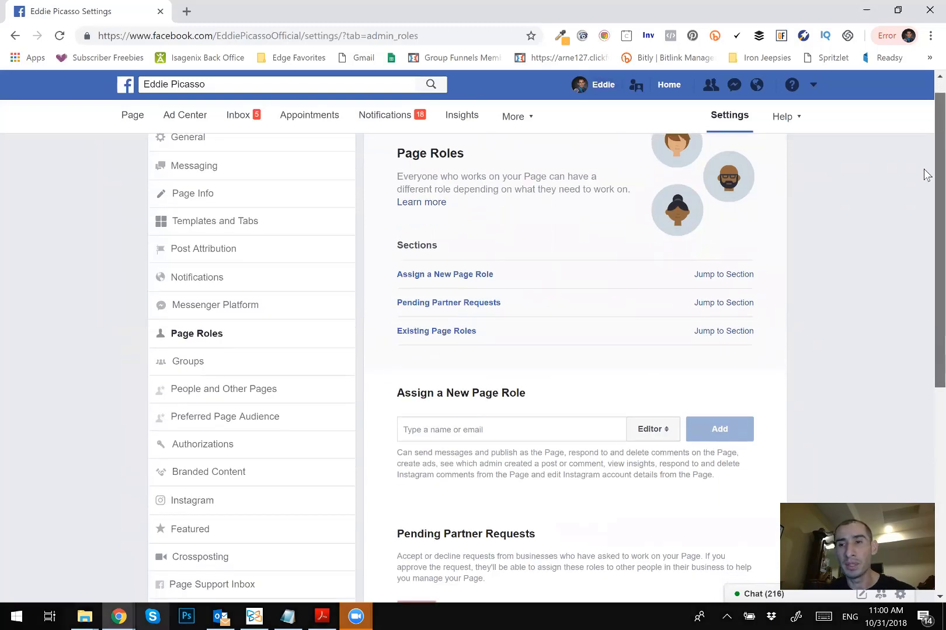
scroll("down", 3)
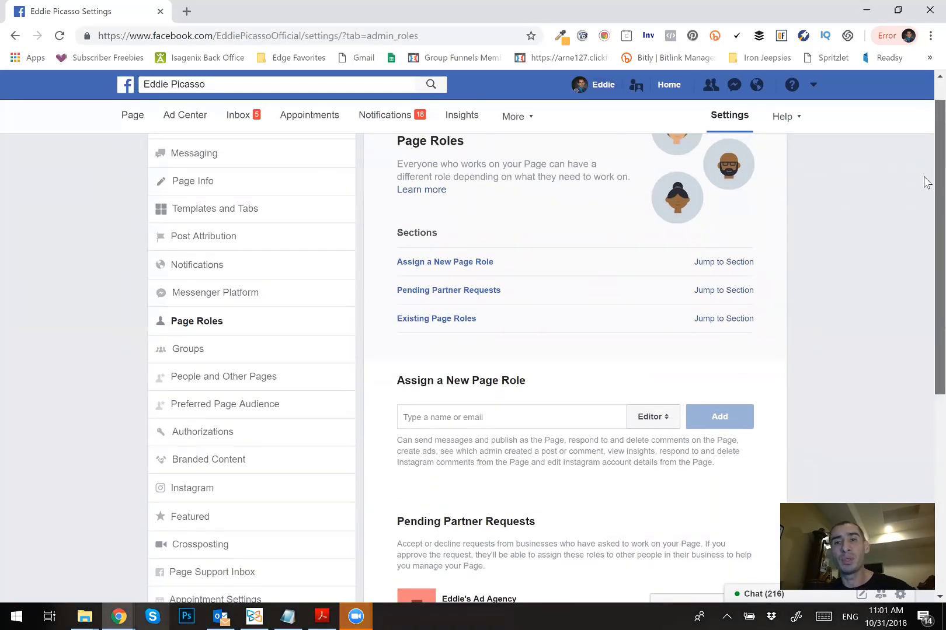
scroll("up", 3)
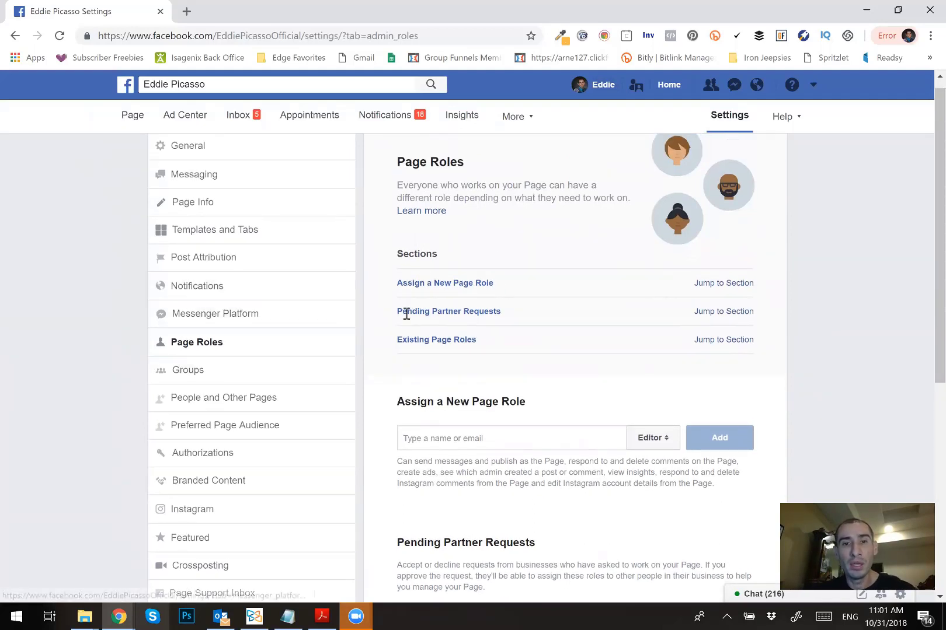
mouse_move(449, 351)
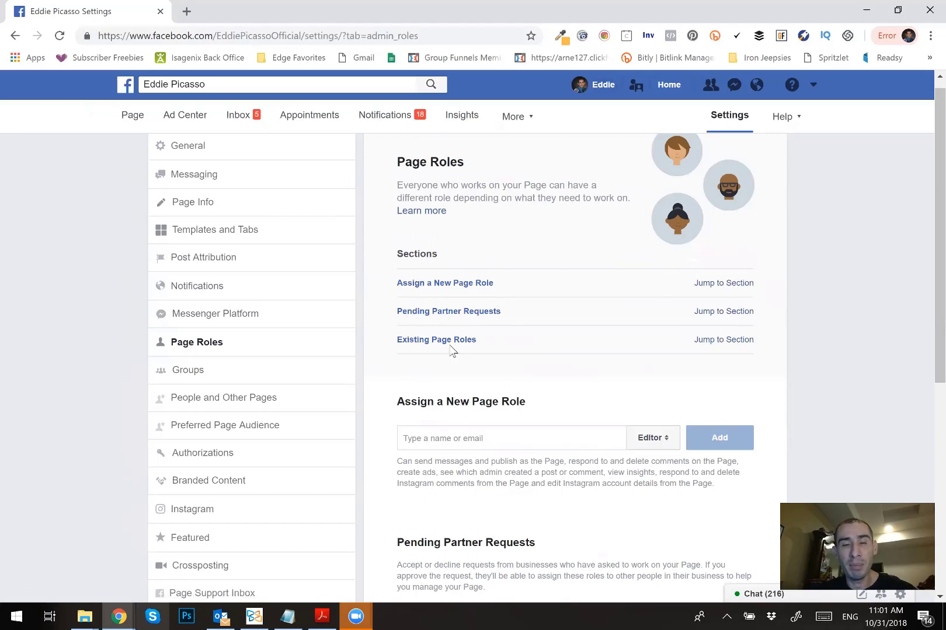
mouse_move(924, 258)
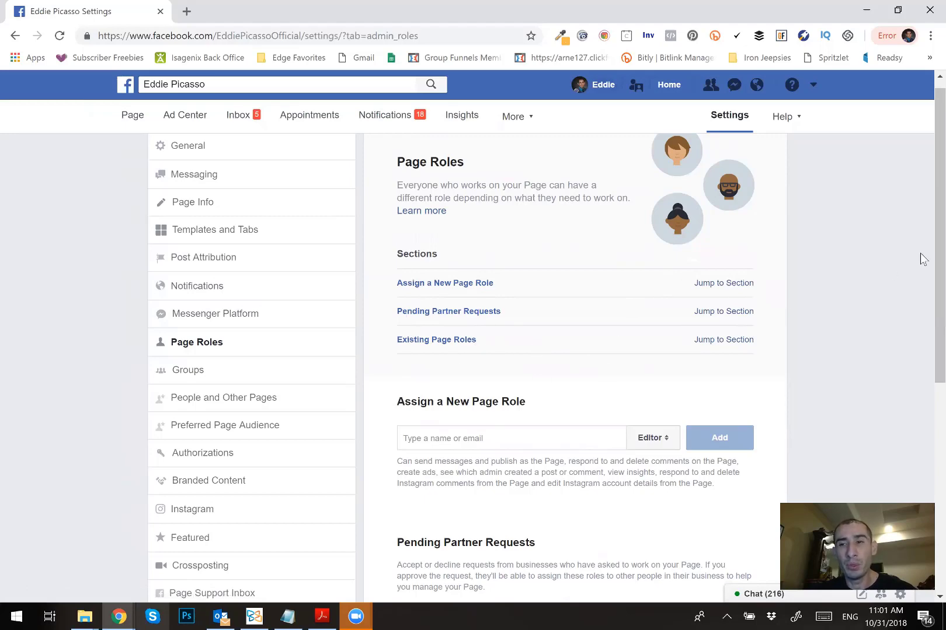
scroll("down", 3)
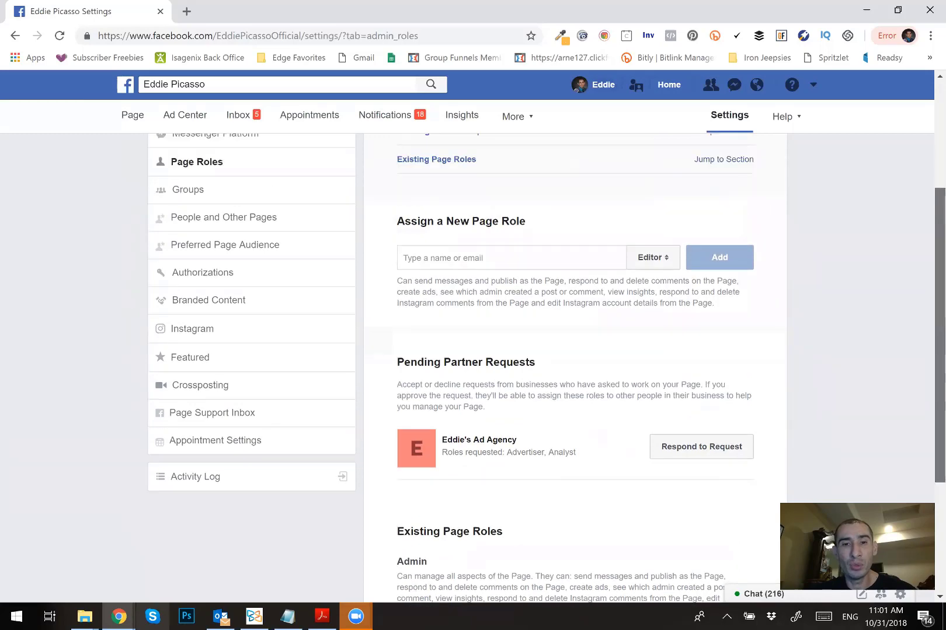
scroll("up", 3)
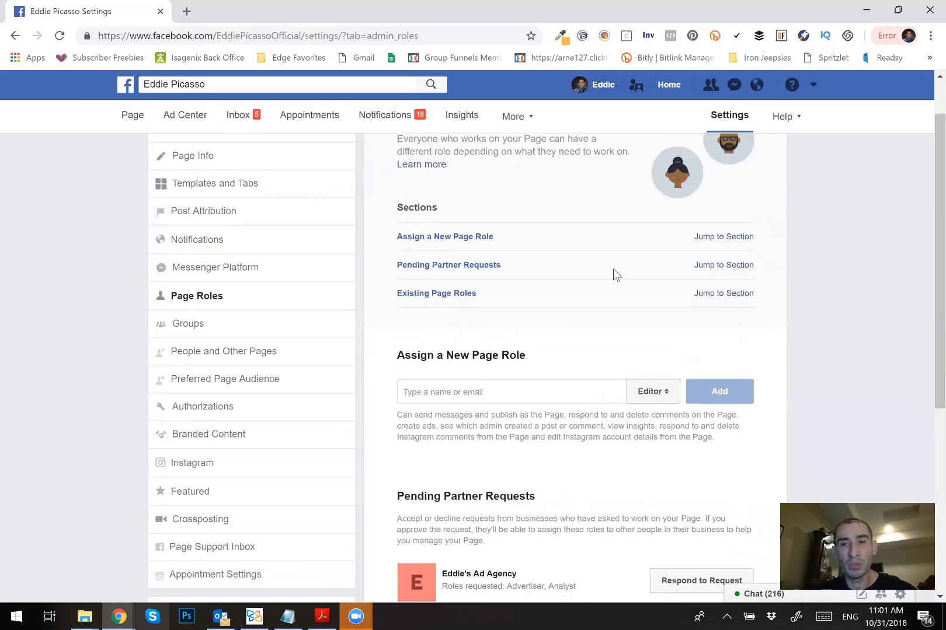
mouse_move(723, 265)
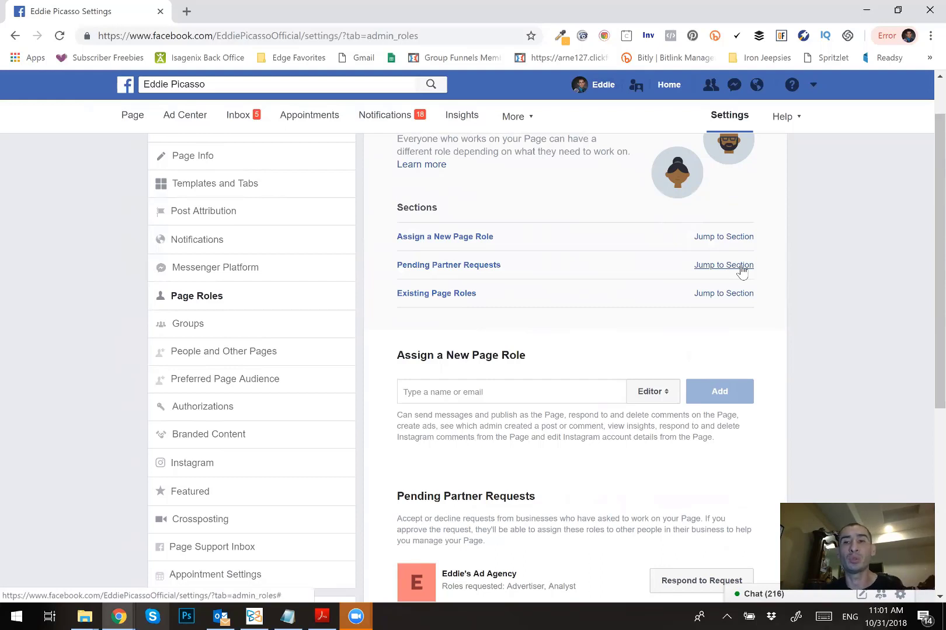
mouse_move(740, 274)
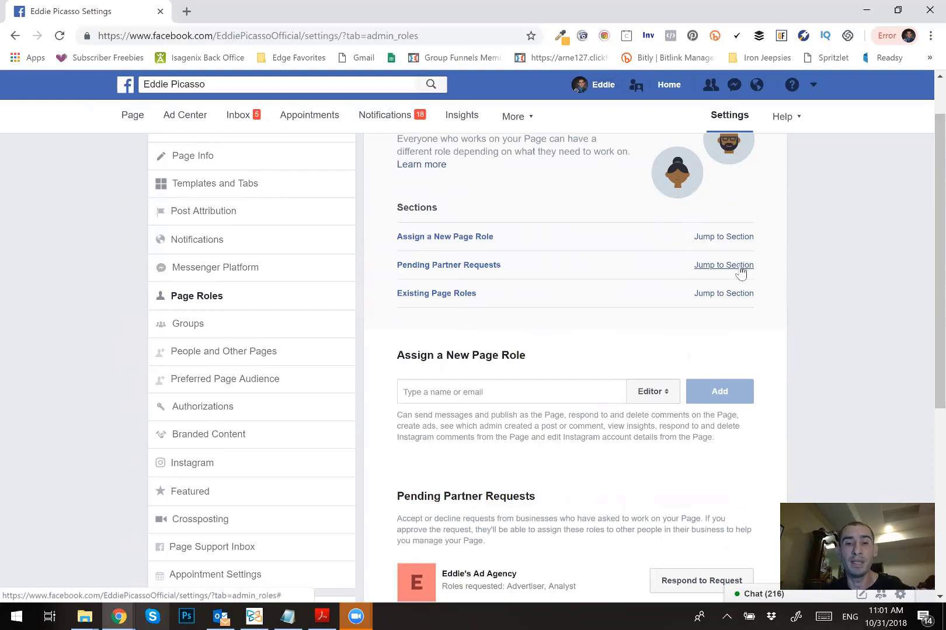
mouse_move(692, 276)
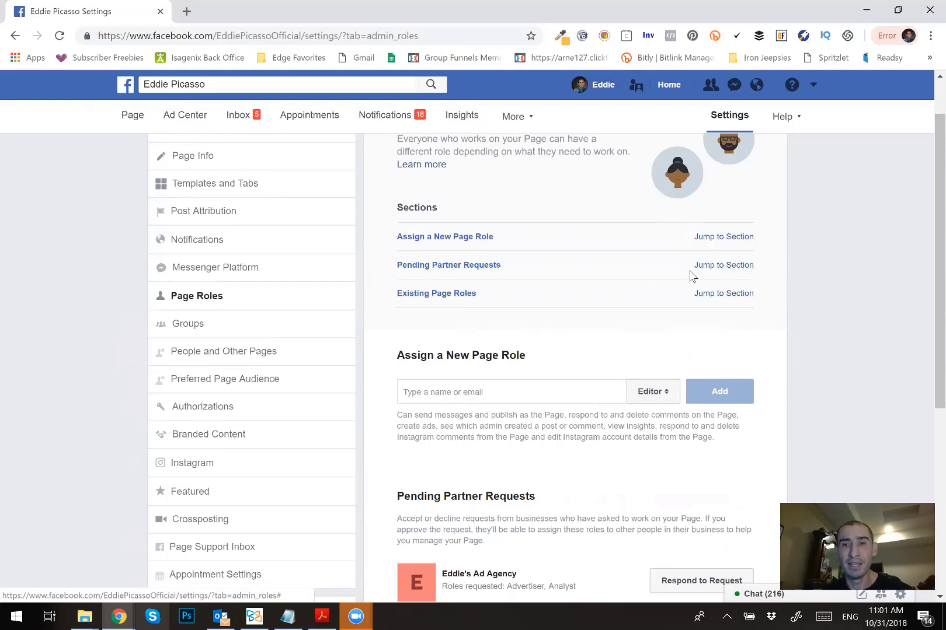
mouse_move(436, 223)
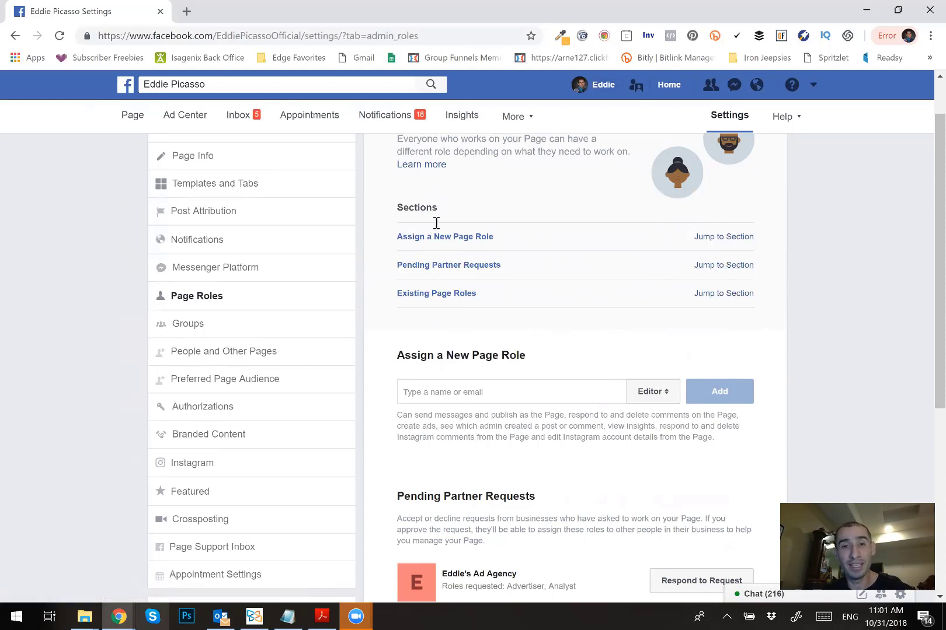
mouse_move(678, 364)
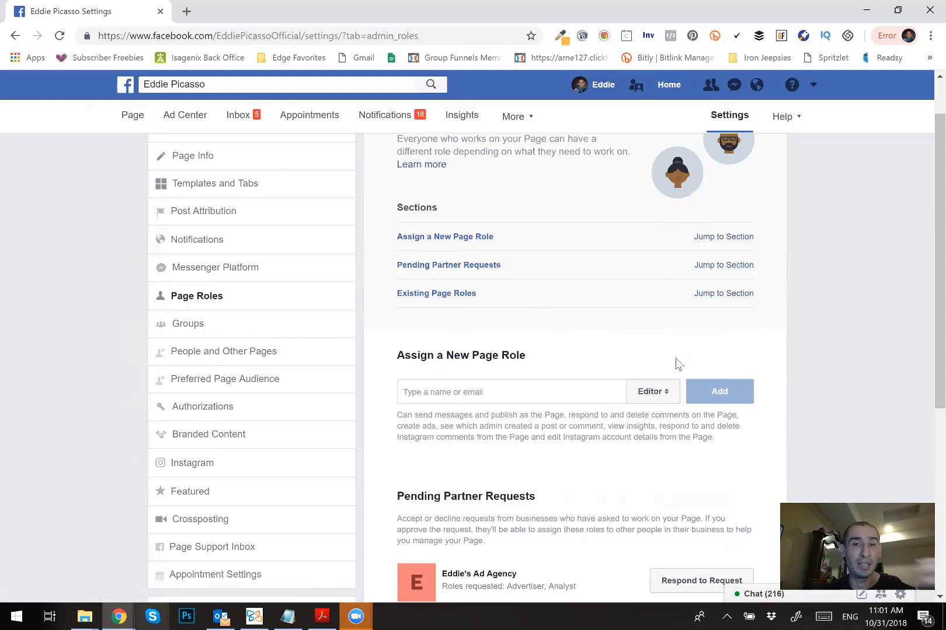
mouse_move(742, 215)
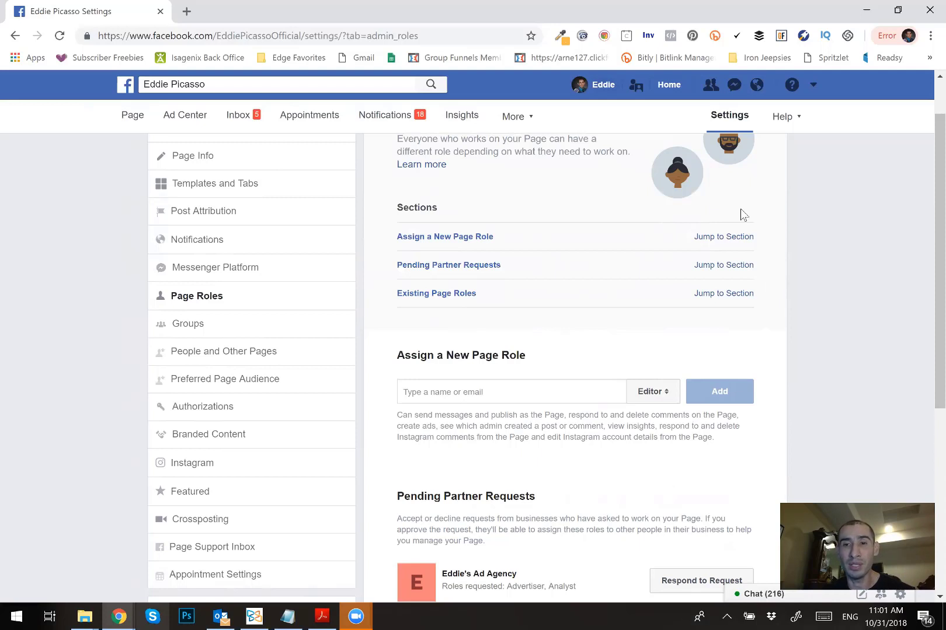
mouse_move(405, 574)
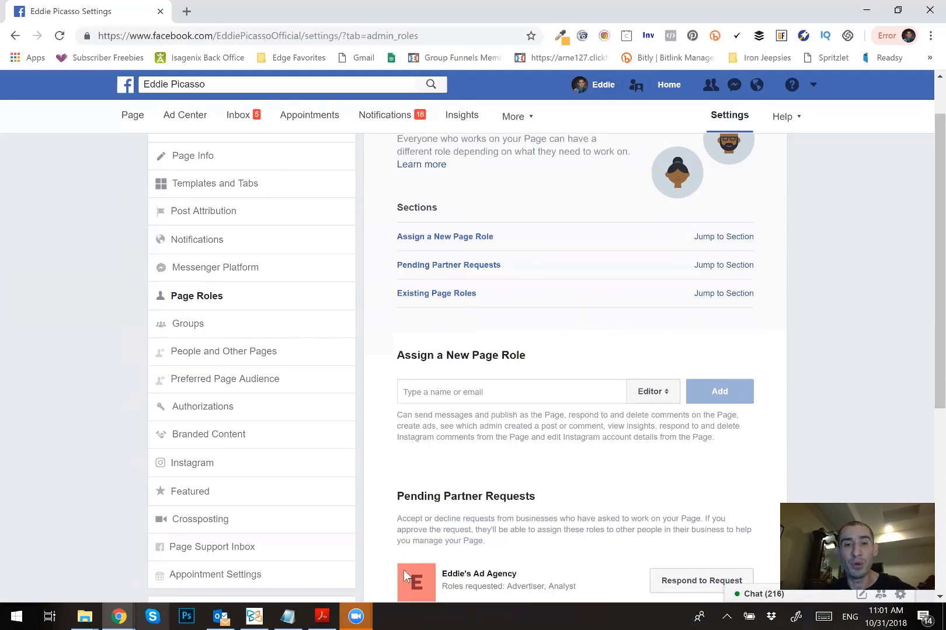
mouse_move(505, 441)
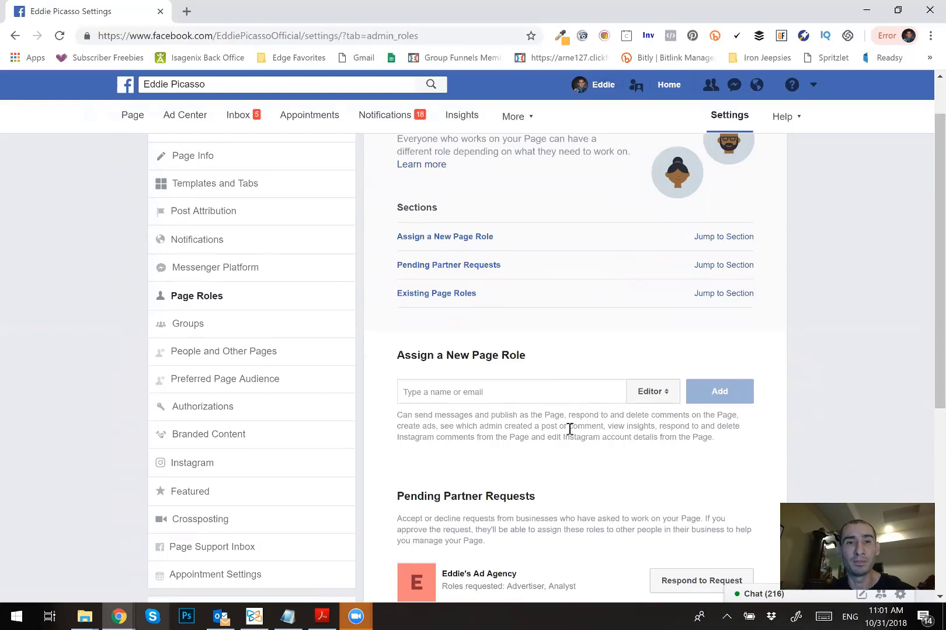
mouse_move(724, 265)
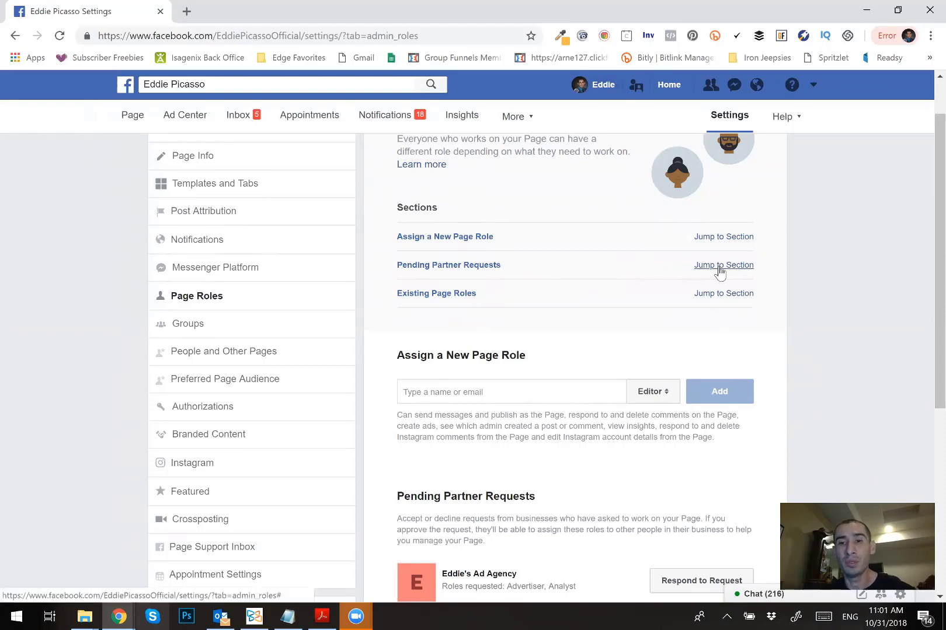
scroll("down", 3)
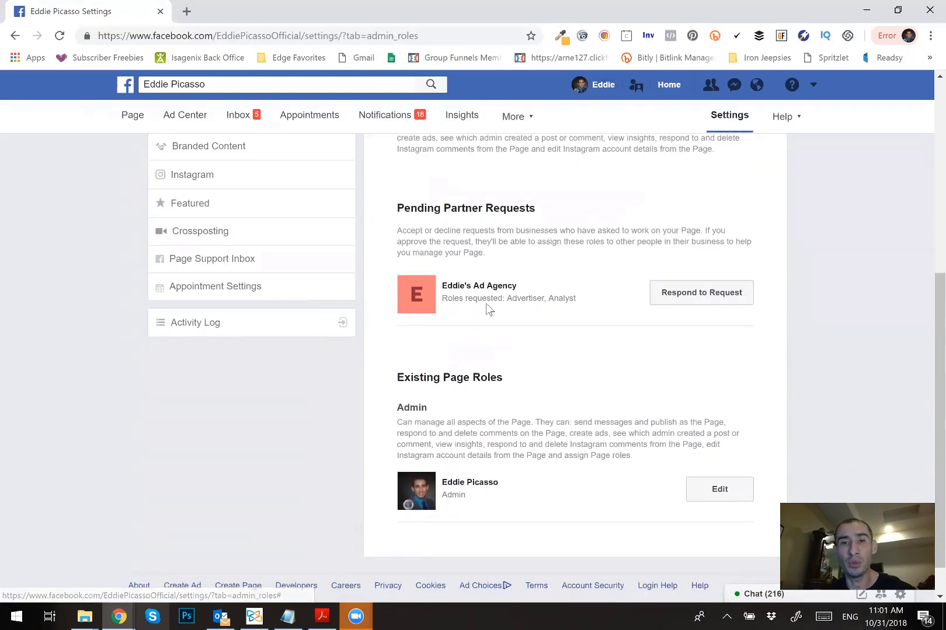
mouse_move(927, 381)
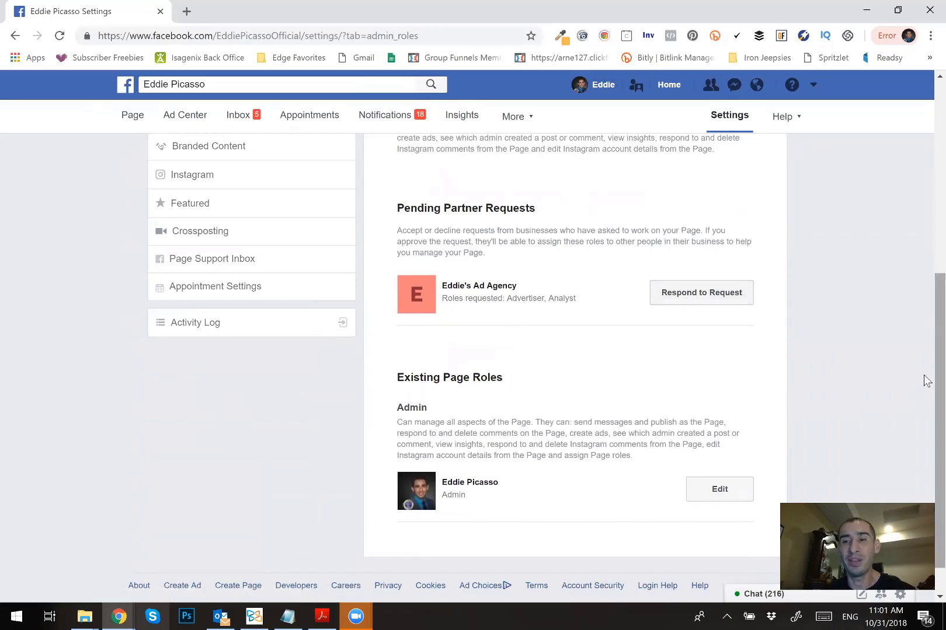
scroll("down", 3)
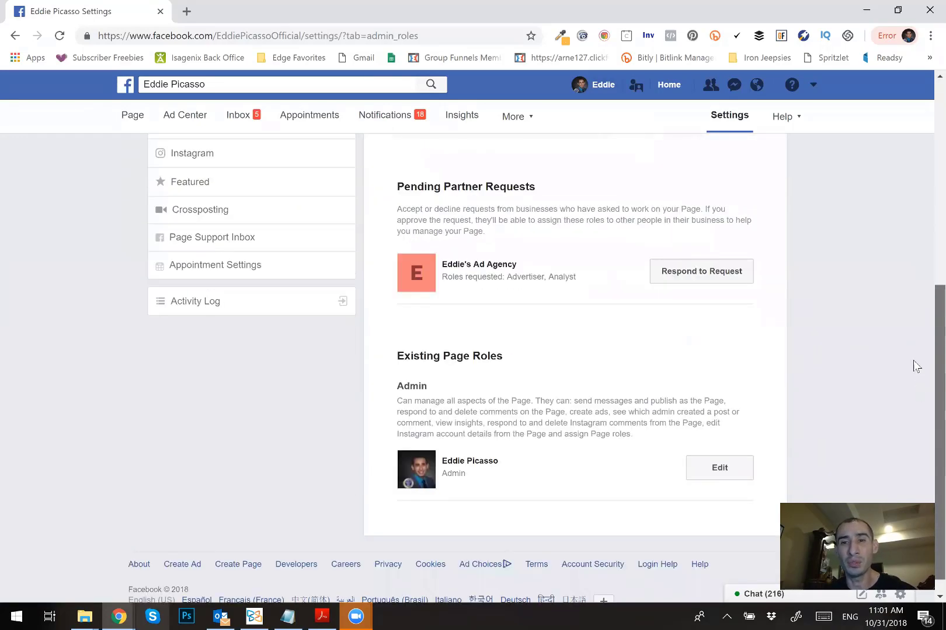
scroll("up", 3)
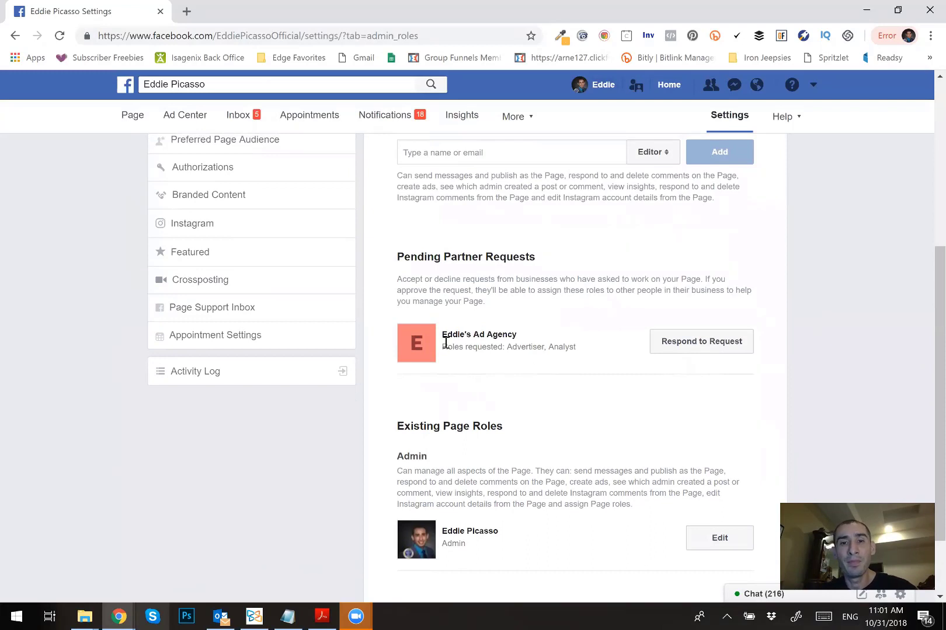
double_click(477, 334)
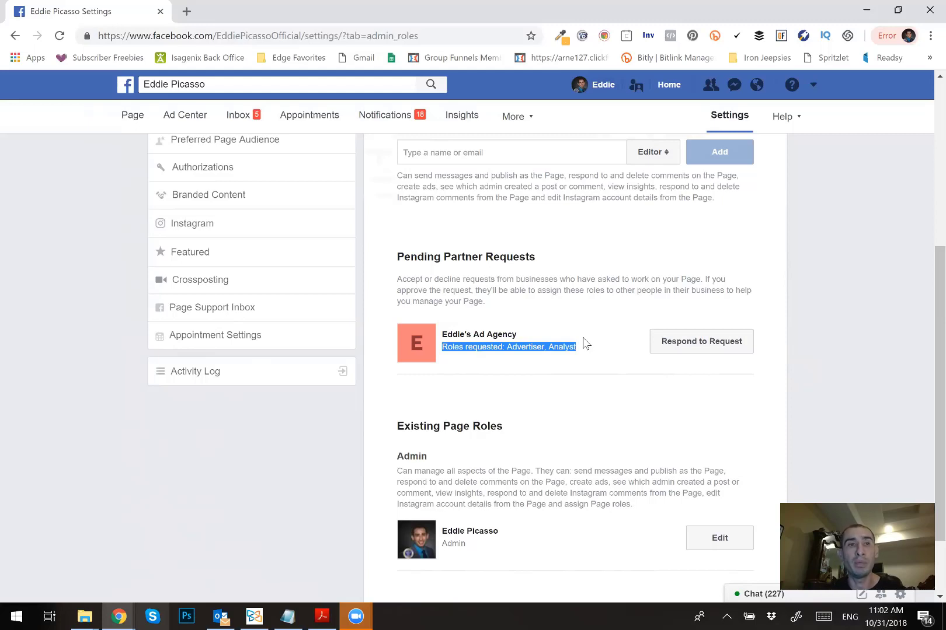
mouse_move(544, 421)
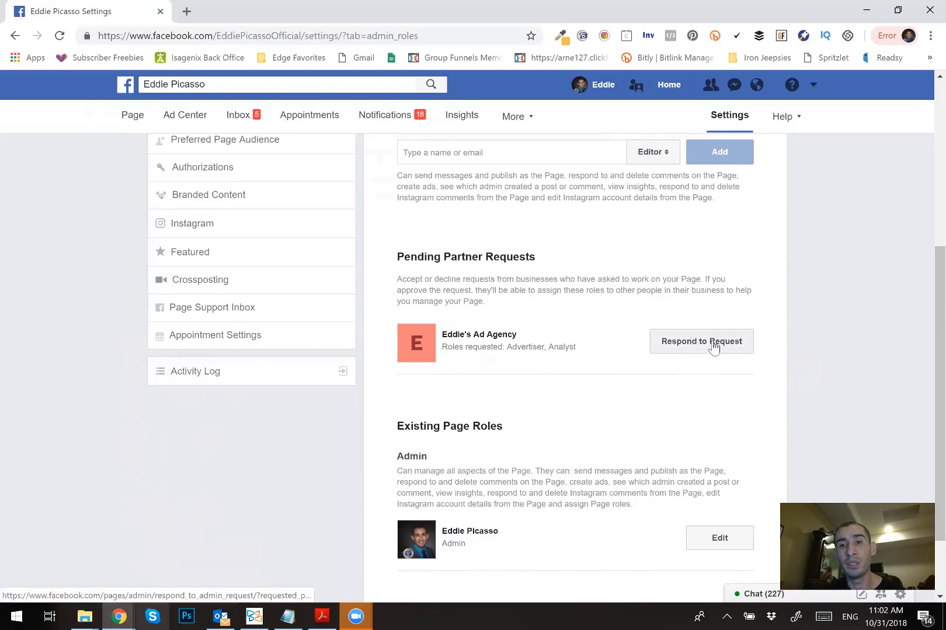
Choose 'Give Eddie's Ad Agency access to my Page' in the Business Manager access dialog
left_click(700, 341)
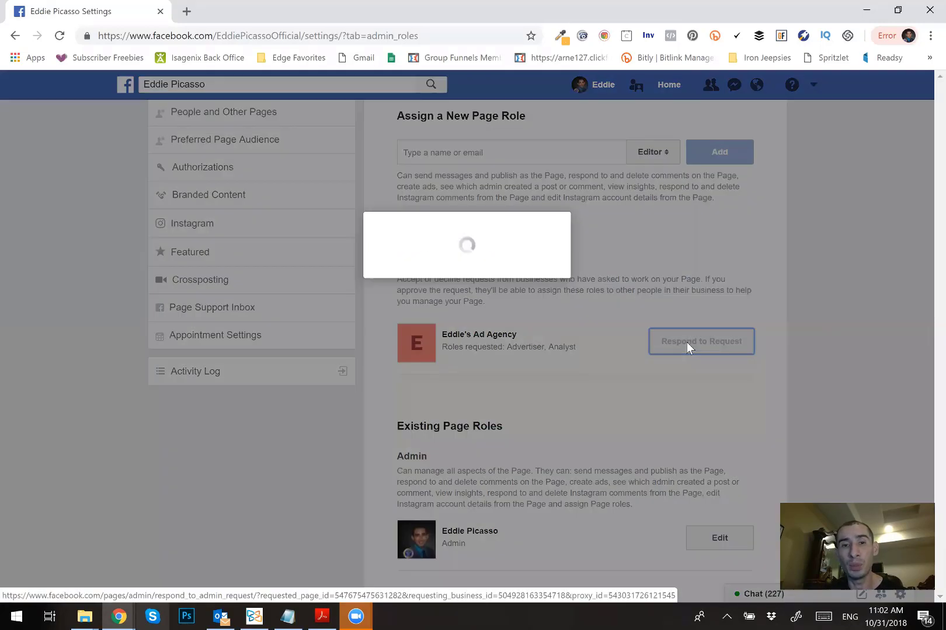
left_click(701, 341)
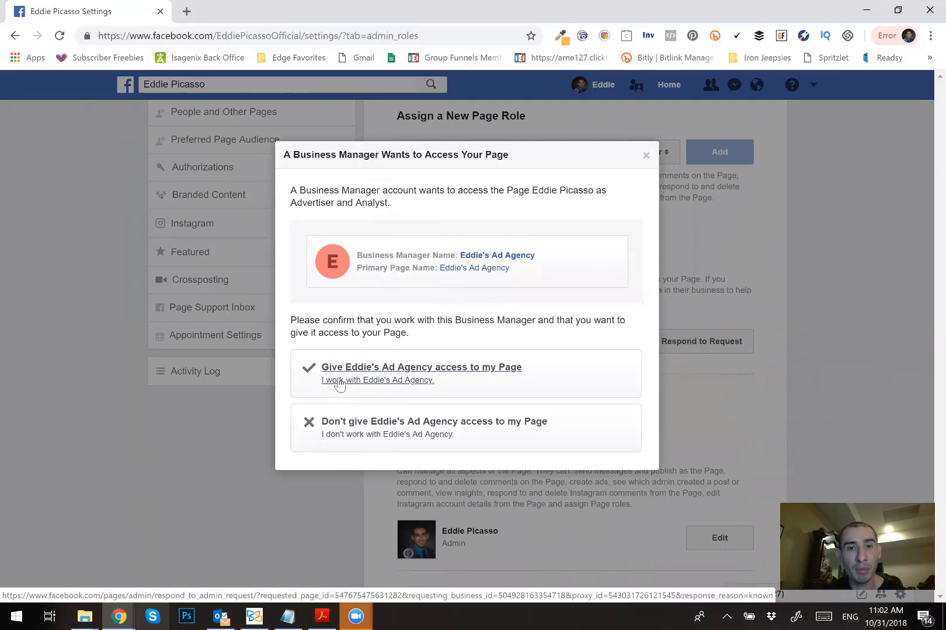
mouse_move(524, 375)
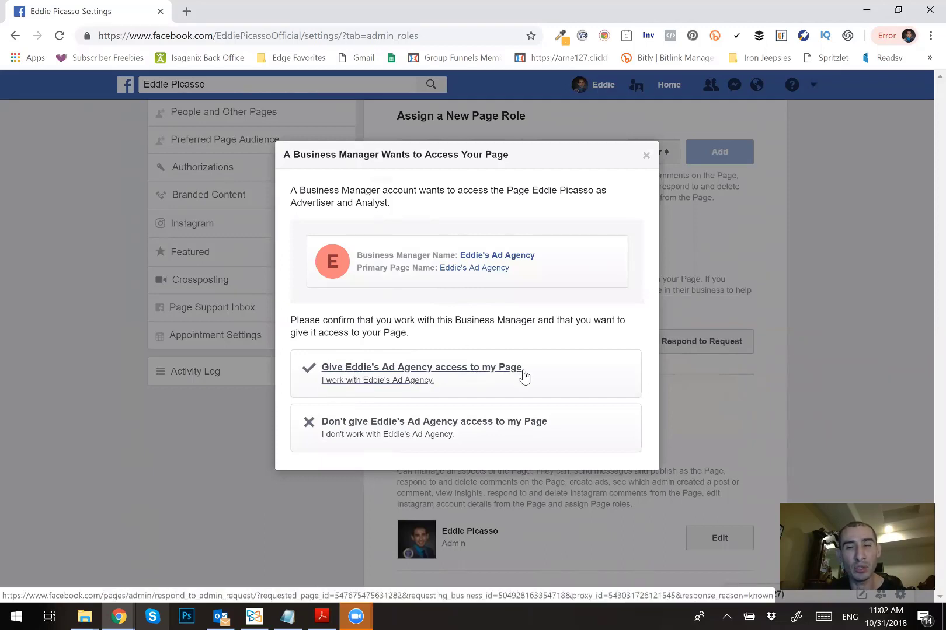
mouse_move(414, 389)
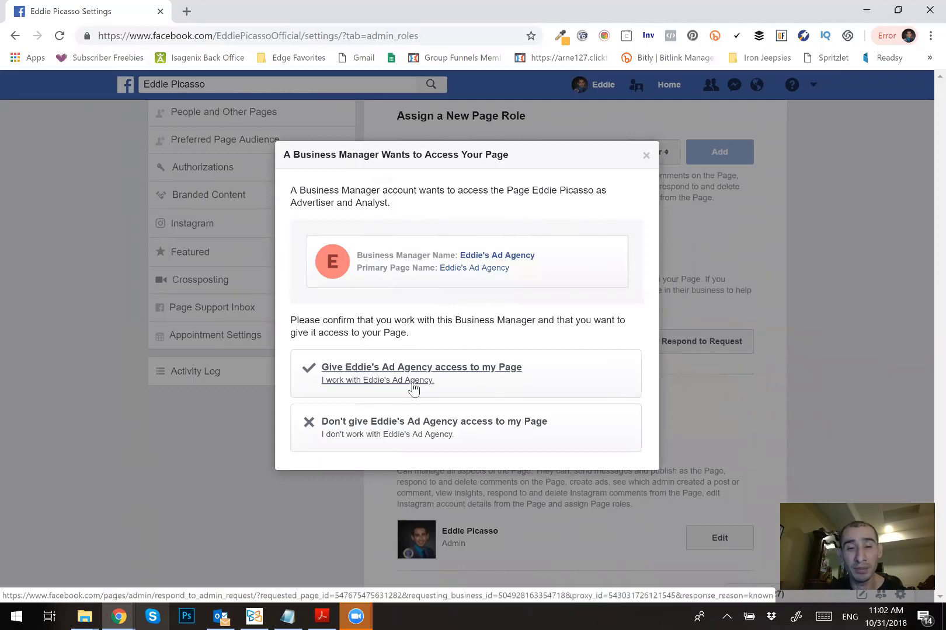
mouse_move(435, 397)
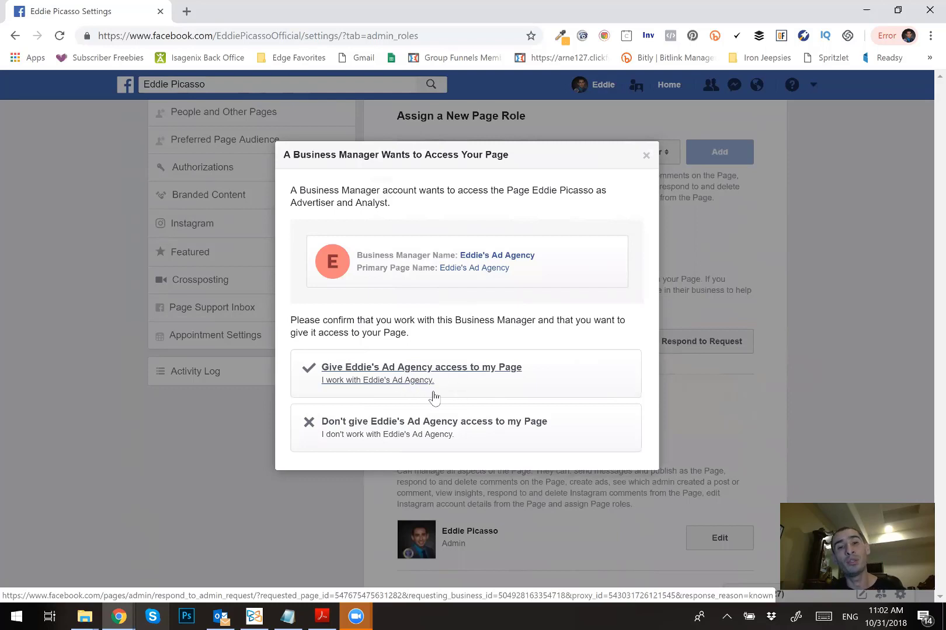
mouse_move(440, 386)
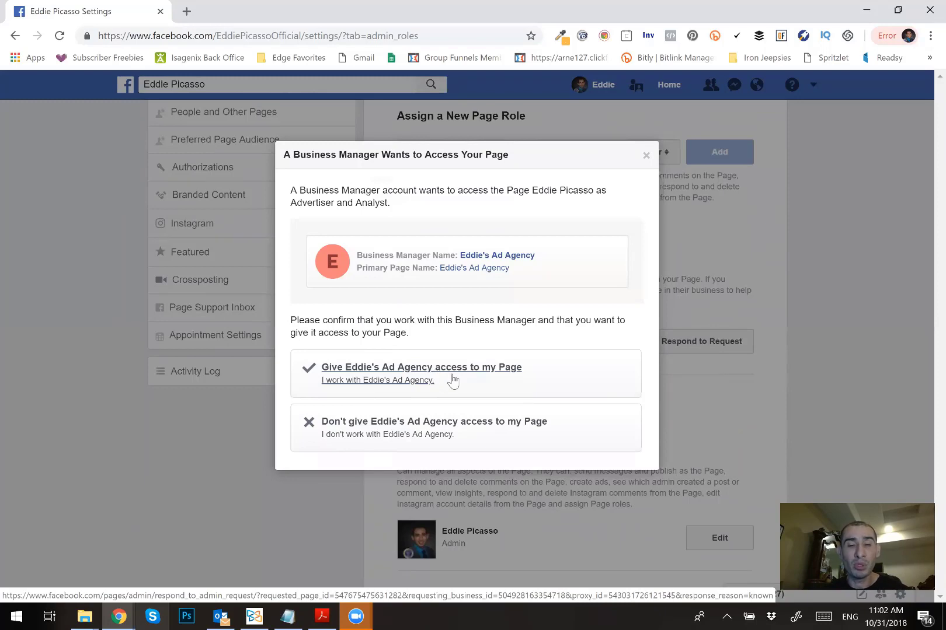
mouse_move(500, 382)
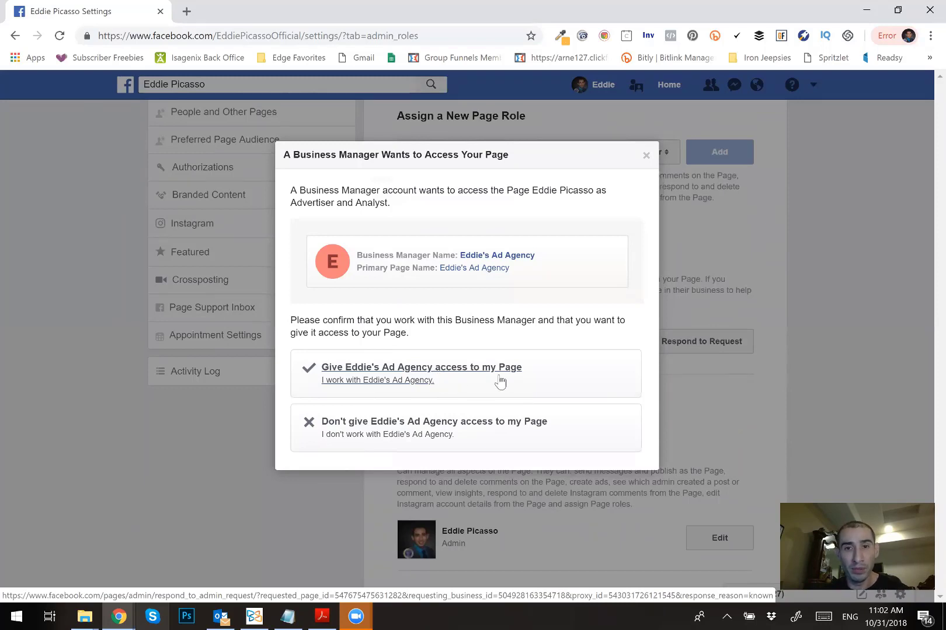
mouse_move(537, 376)
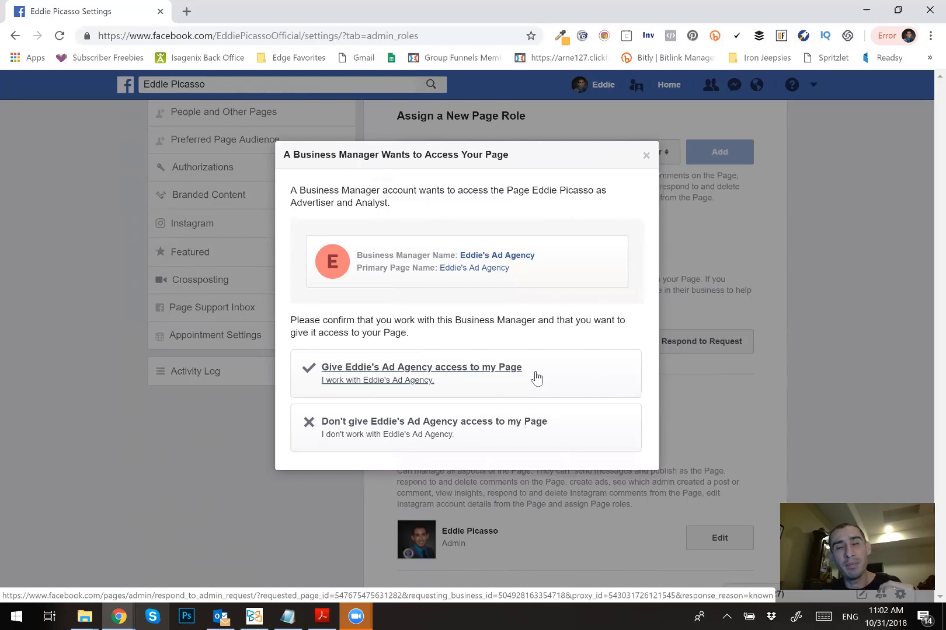
mouse_move(513, 375)
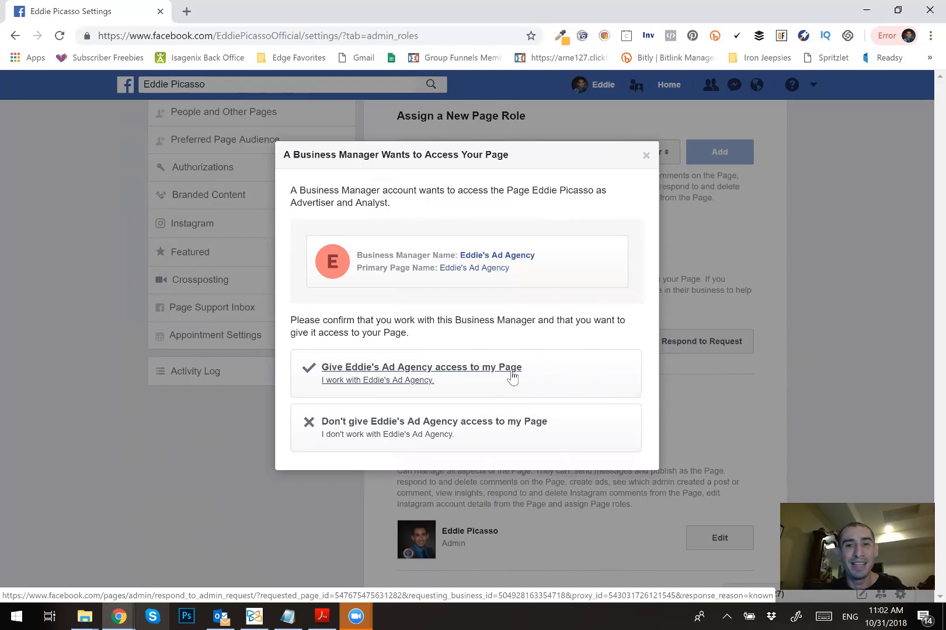
mouse_move(444, 393)
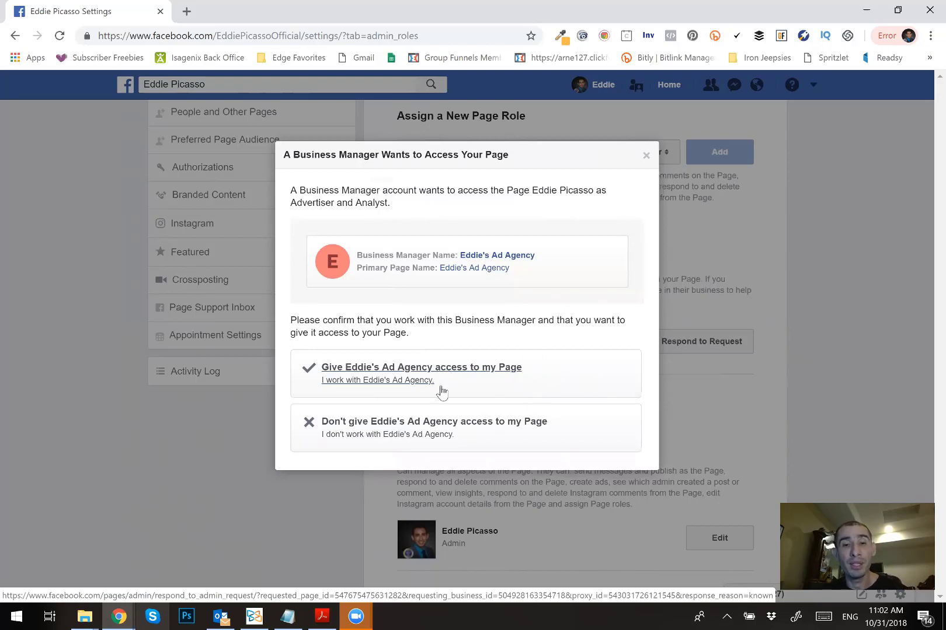
mouse_move(358, 436)
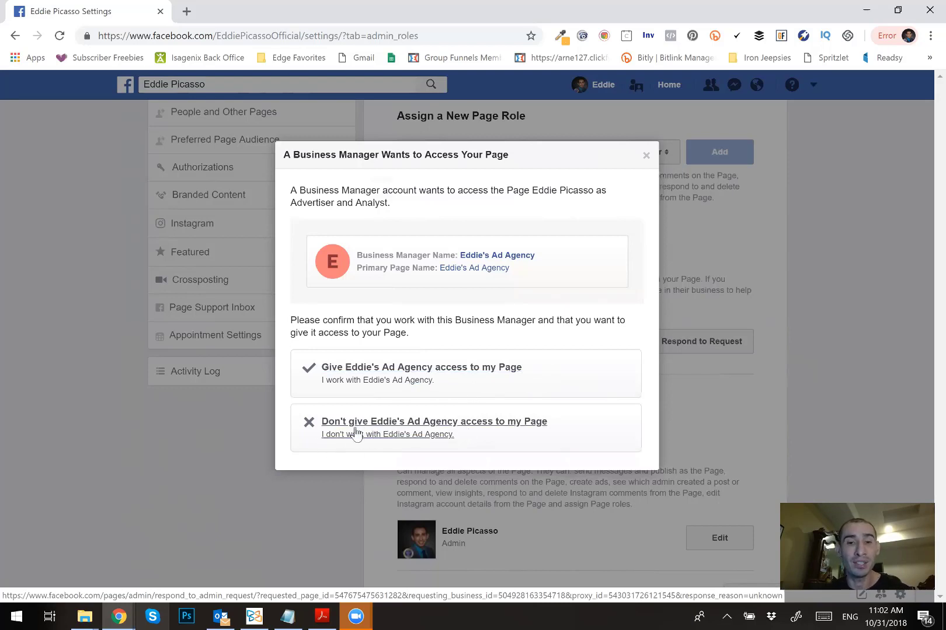
mouse_move(514, 434)
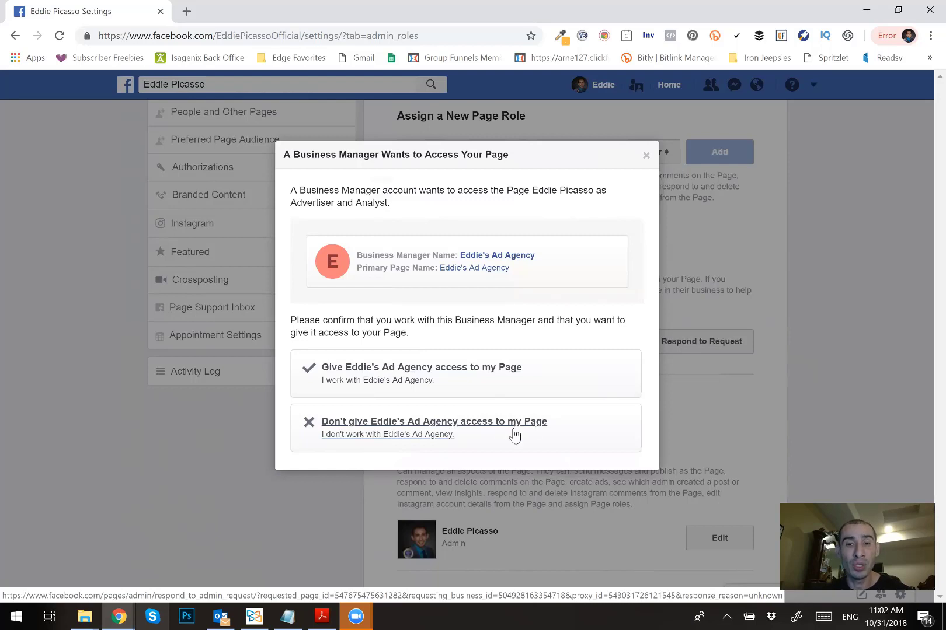
mouse_move(392, 428)
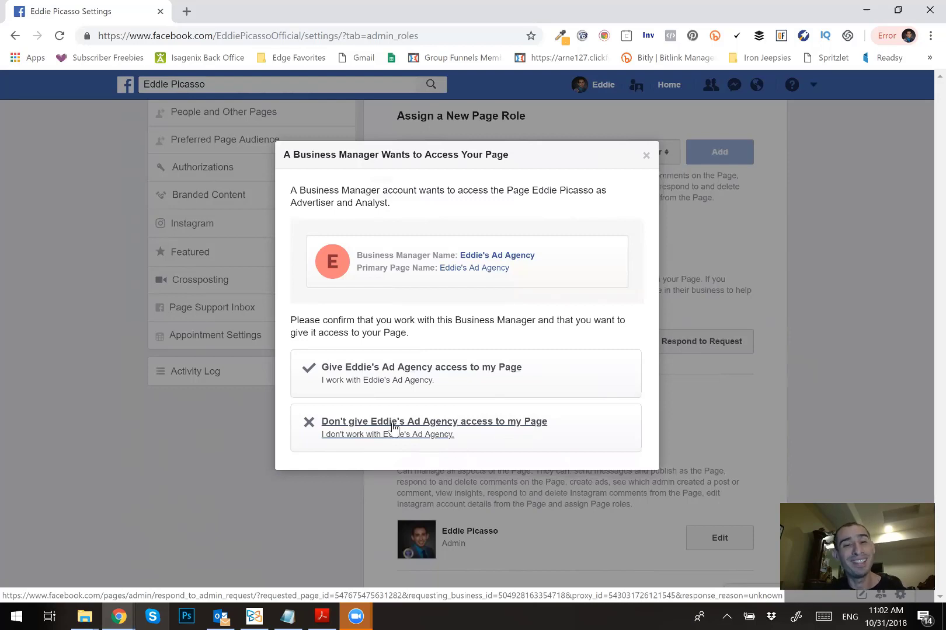
mouse_move(421, 437)
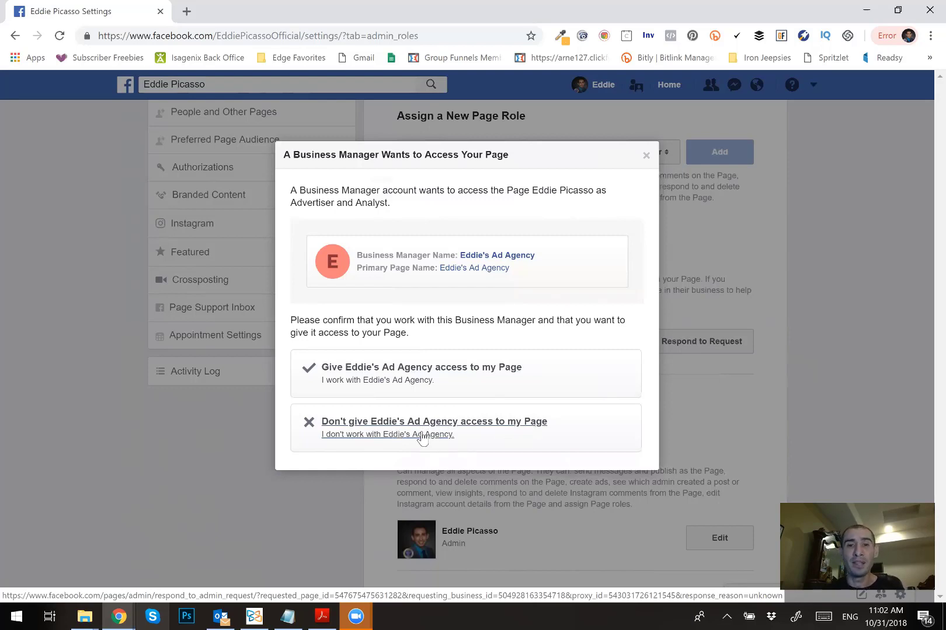
mouse_move(441, 436)
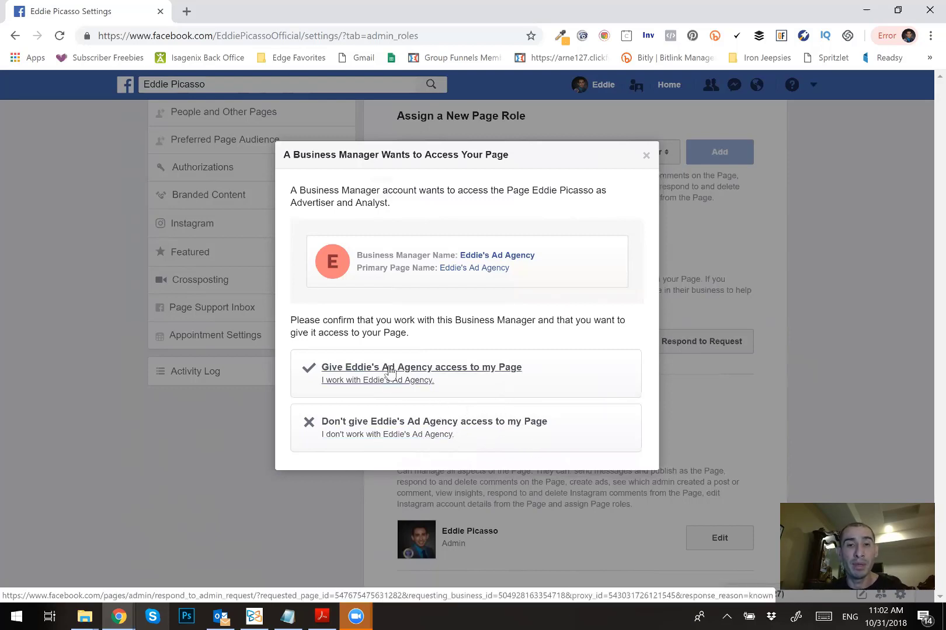
mouse_move(476, 377)
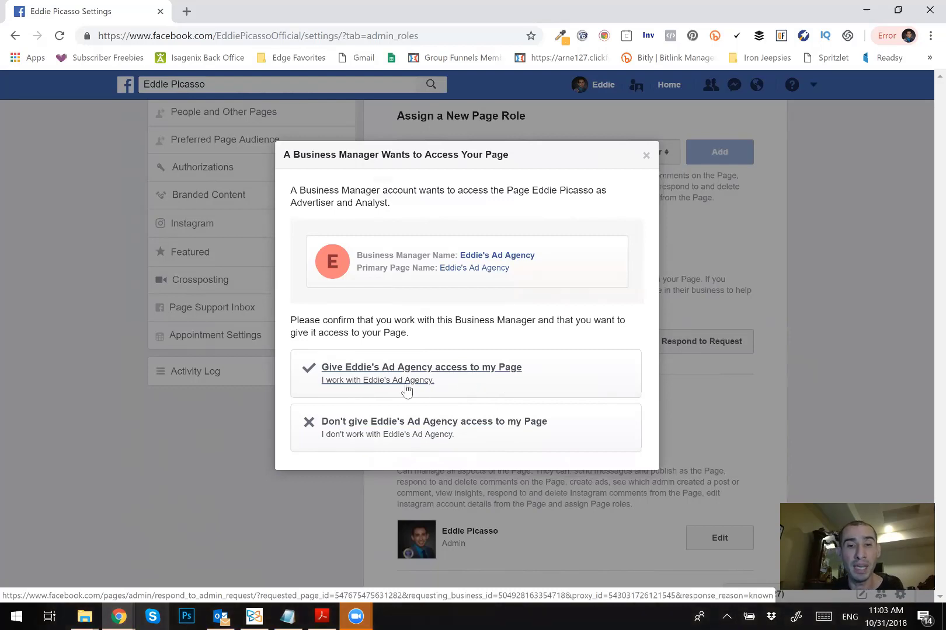
mouse_move(356, 377)
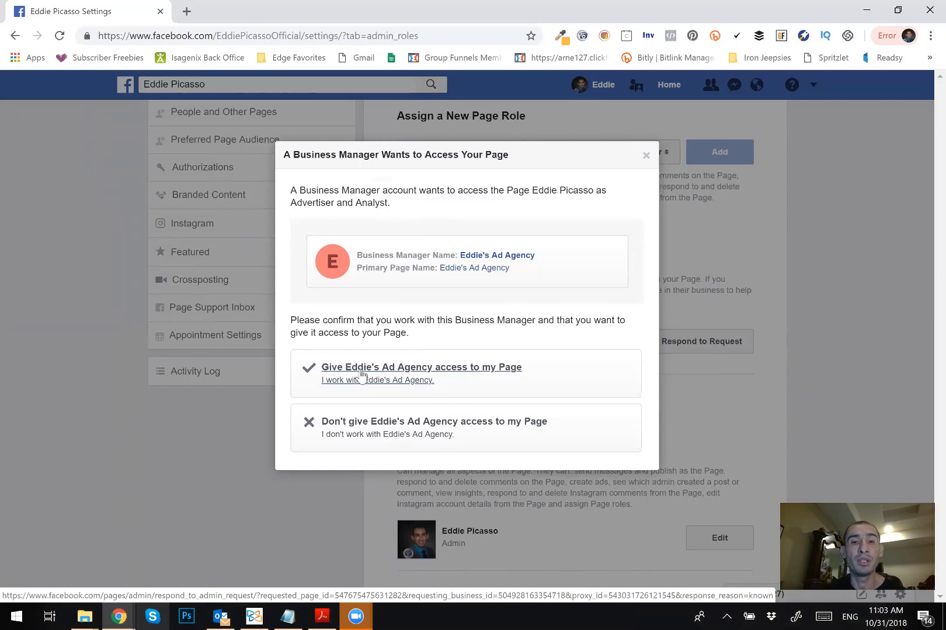
mouse_move(405, 378)
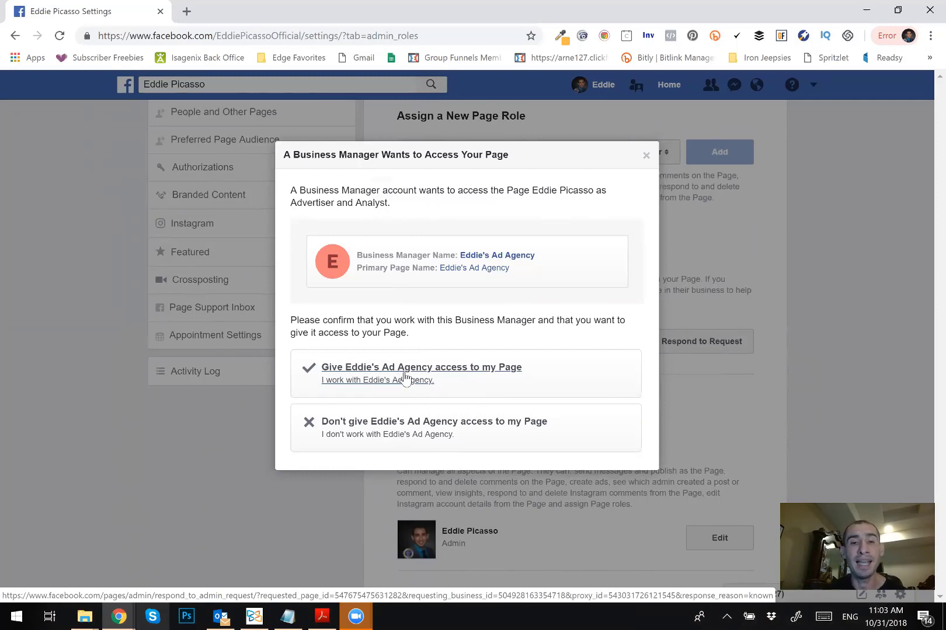
mouse_move(309, 374)
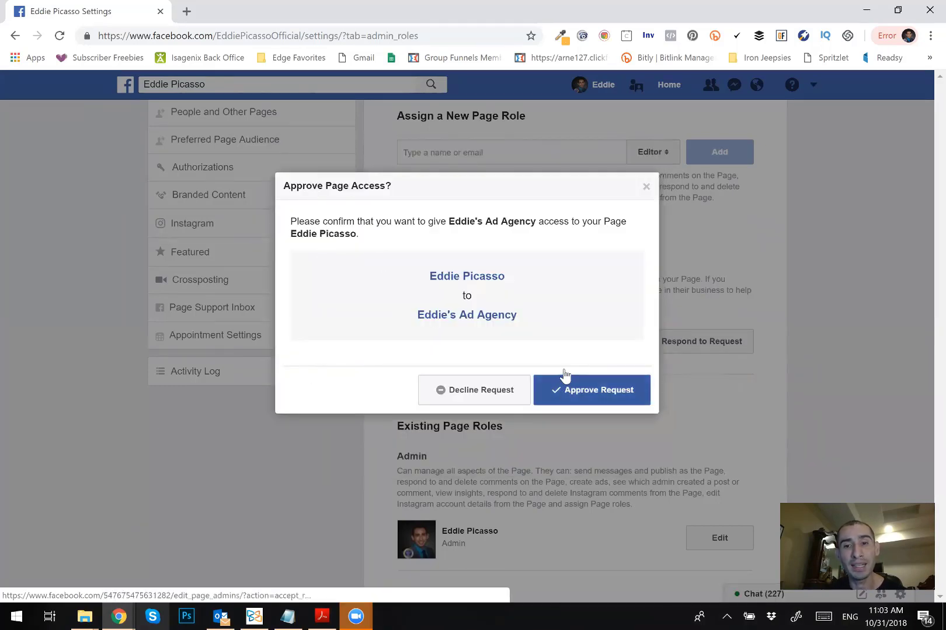
mouse_move(578, 457)
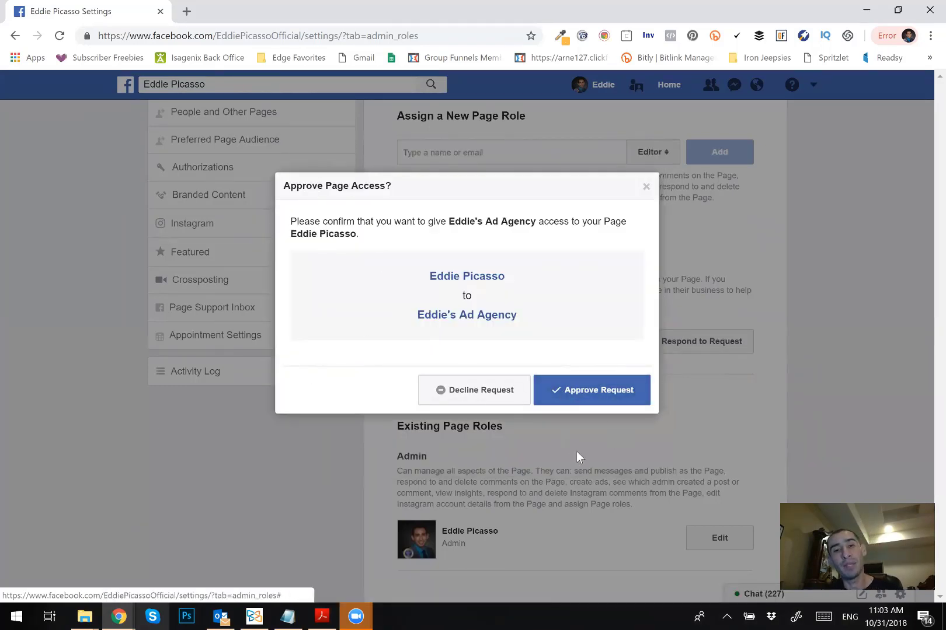
mouse_move(592, 390)
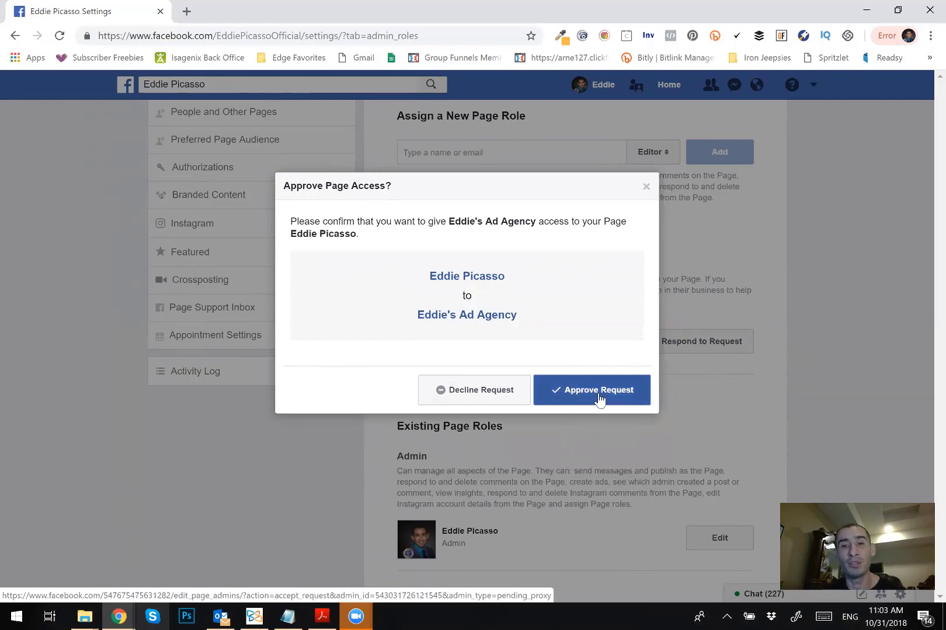
Approve Eddie's Ad Agency's request for Advertiser and Analyst page access
left_click(592, 390)
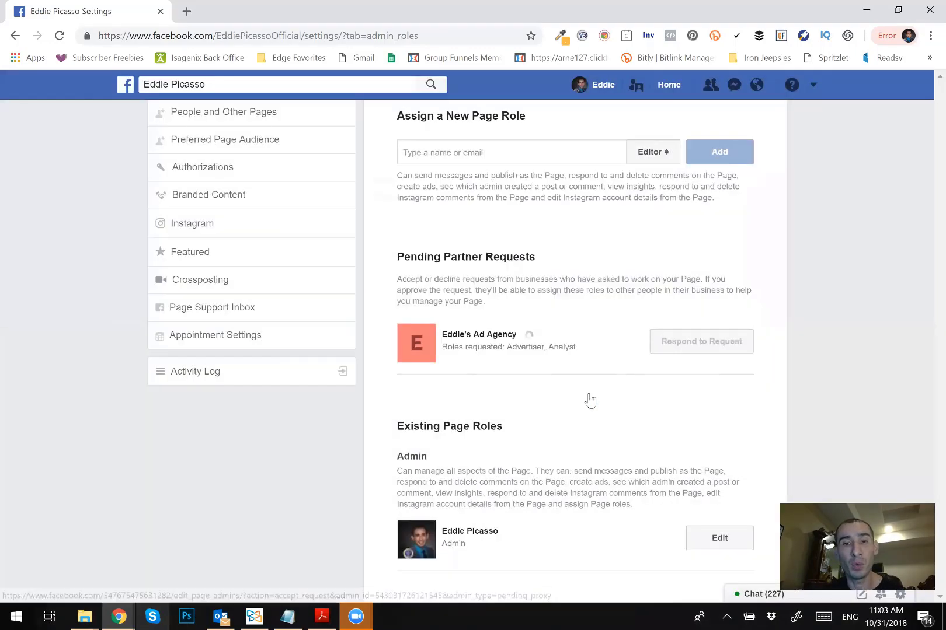
Re-enter the saved account password and submit it to confirm the agency's page access
left_click(701, 341)
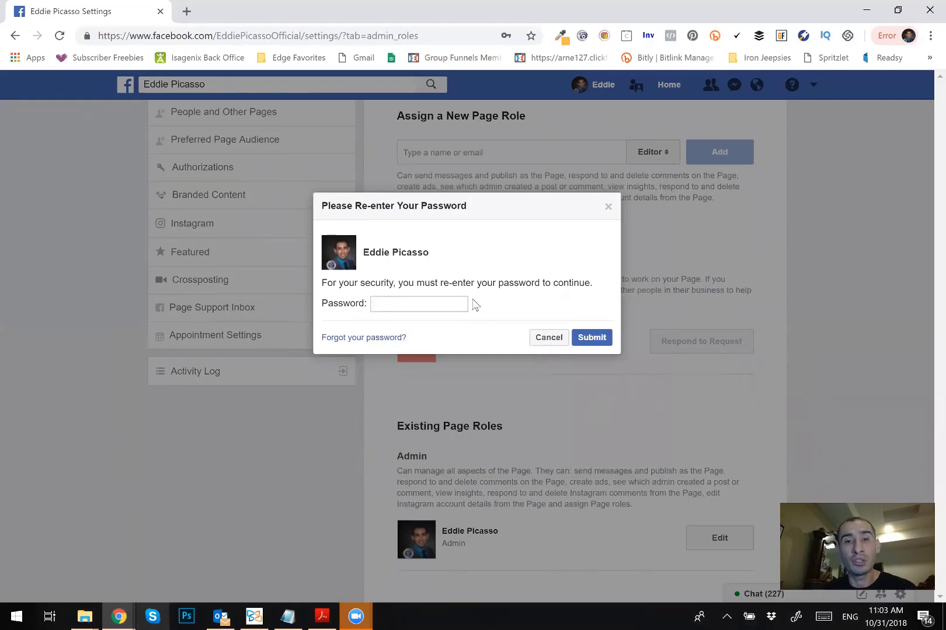
left_click(418, 303)
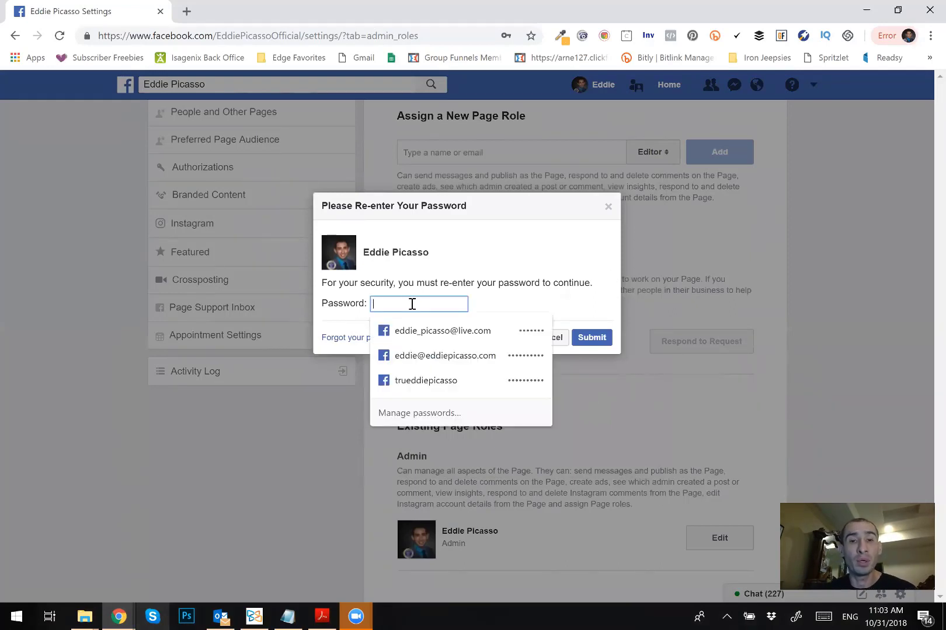
left_click(442, 331)
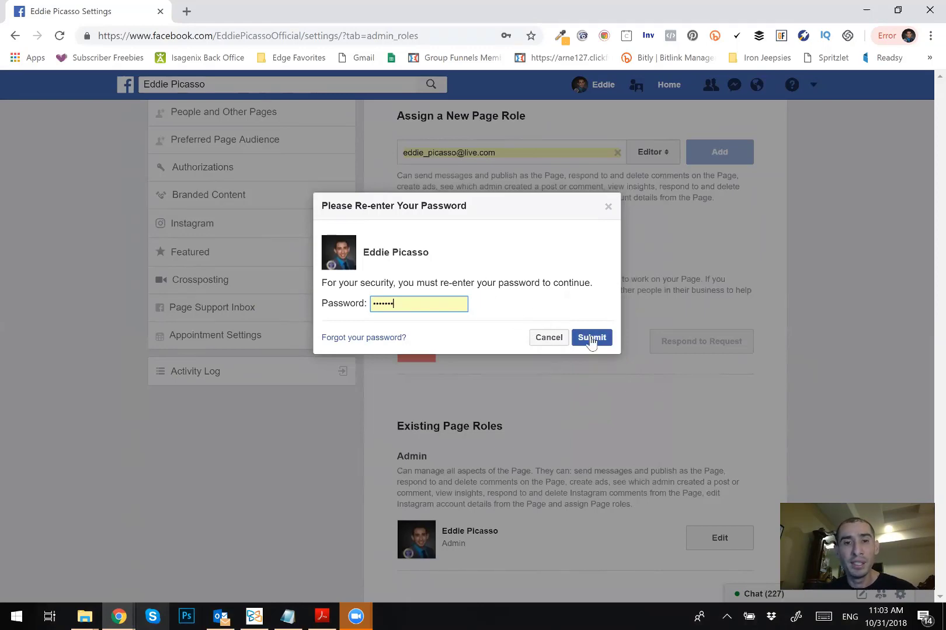
left_click(592, 337)
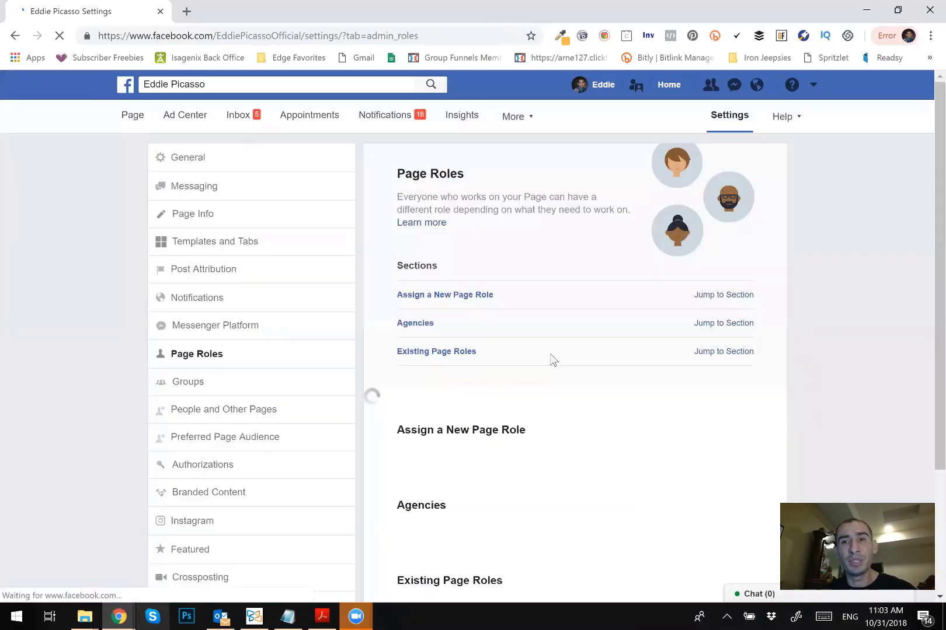
Scroll to the Agencies section showing Eddie's Ad Agency with Analyst and Advertiser roles approved
scroll("down", 3)
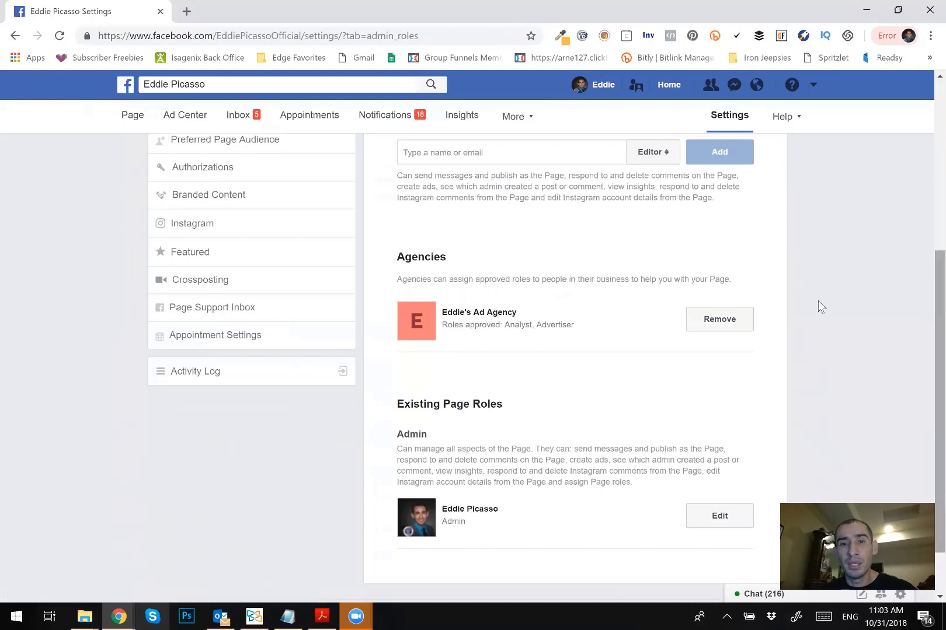
mouse_move(404, 280)
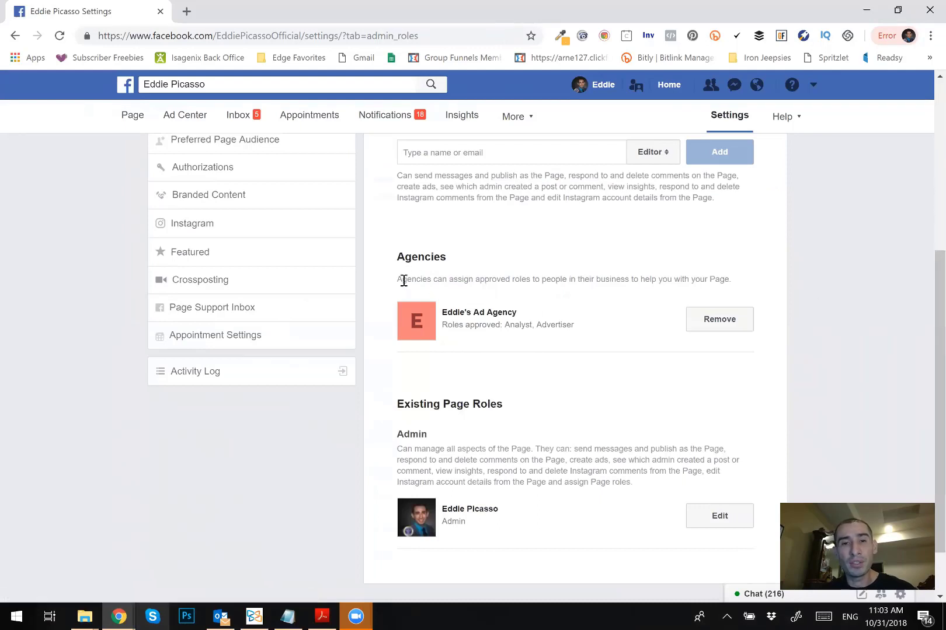
mouse_move(606, 314)
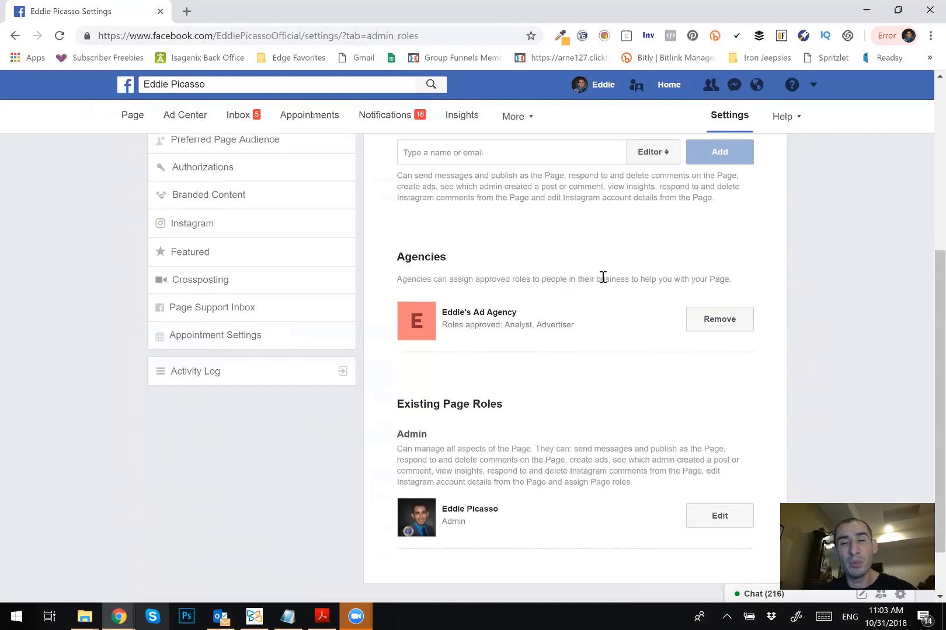
mouse_move(652, 282)
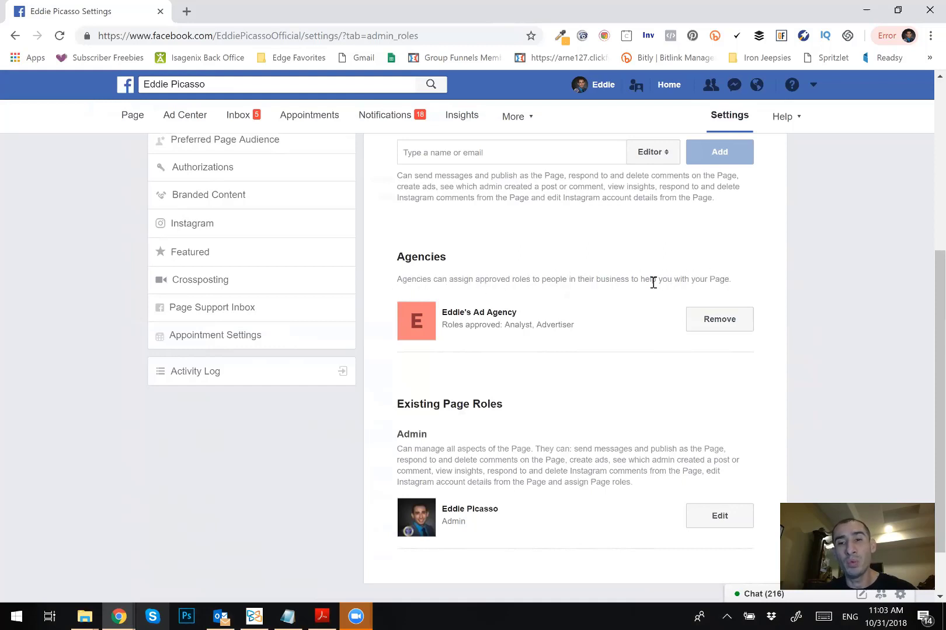
mouse_move(858, 357)
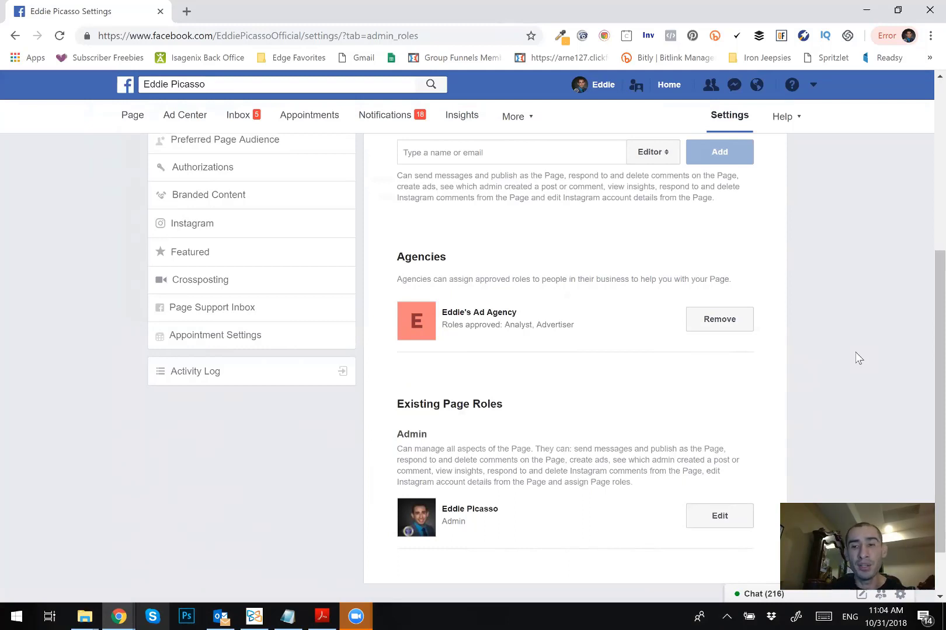
mouse_move(609, 303)
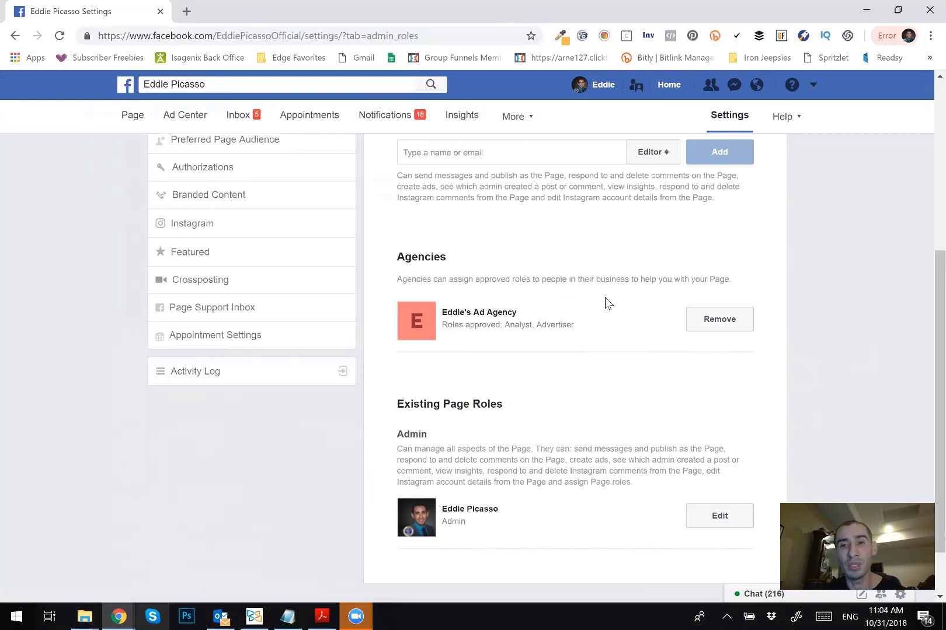
mouse_move(530, 424)
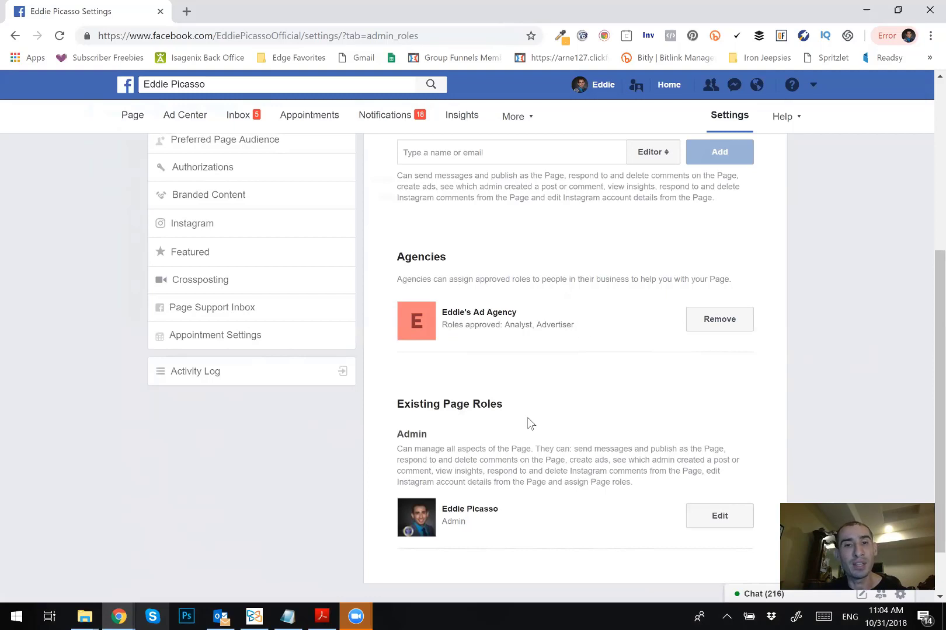
mouse_move(714, 134)
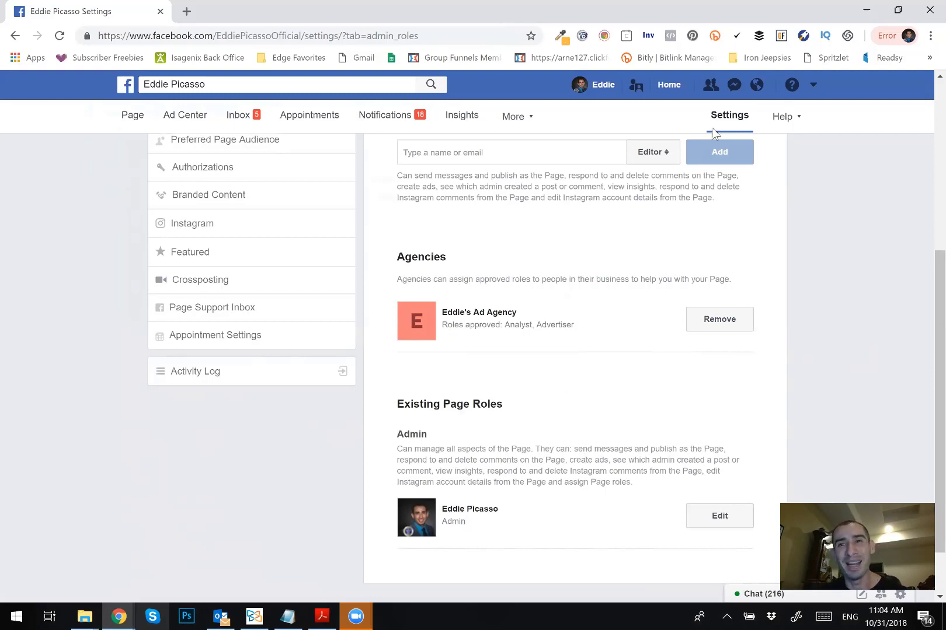